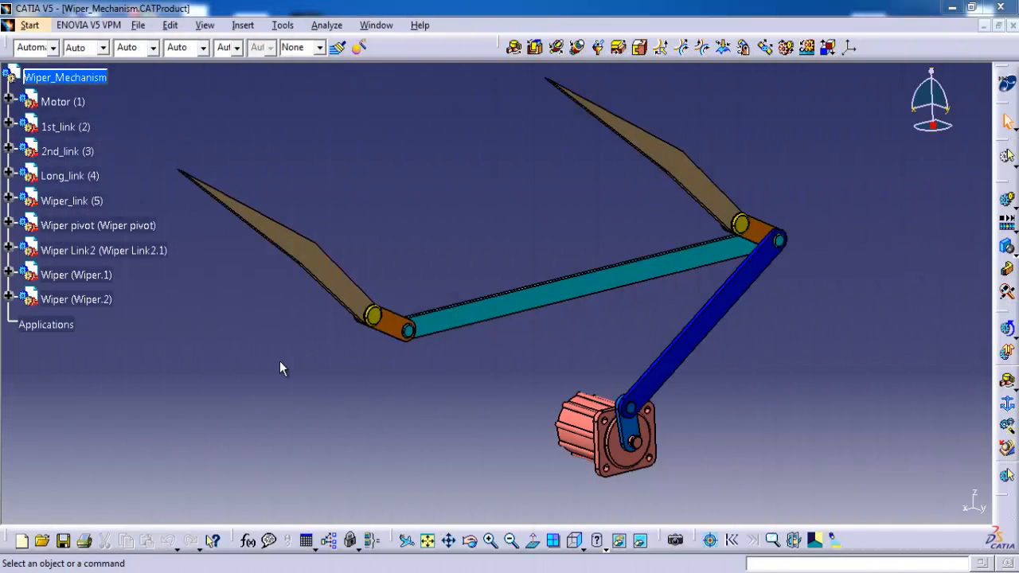
pyautogui.moveTo(257, 325)
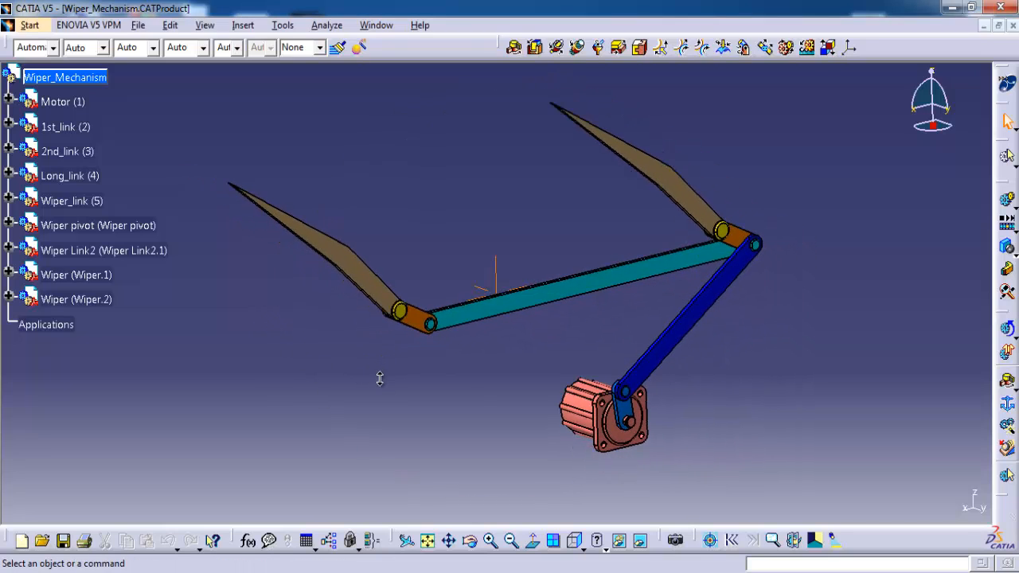
# Create a new mechanism and name it 'Car Wiper Mechanism'
pyautogui.click(577, 542)
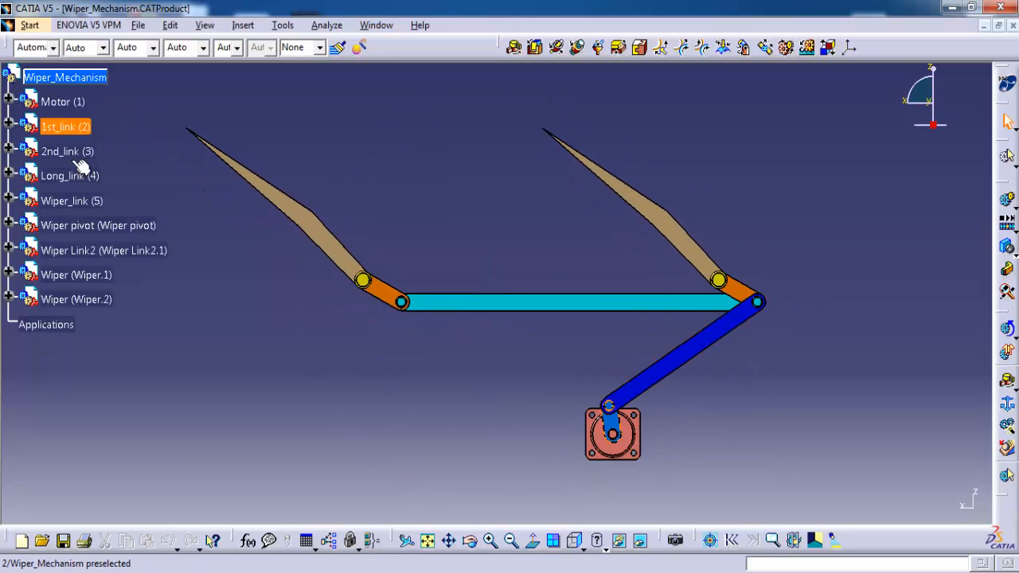
pyautogui.click(75, 298)
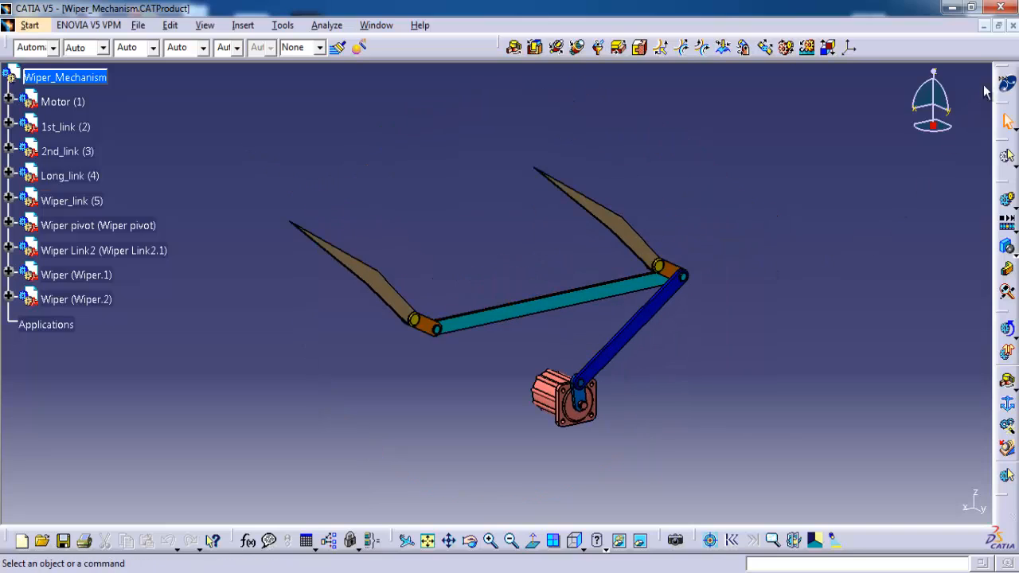
pyautogui.moveTo(902, 211)
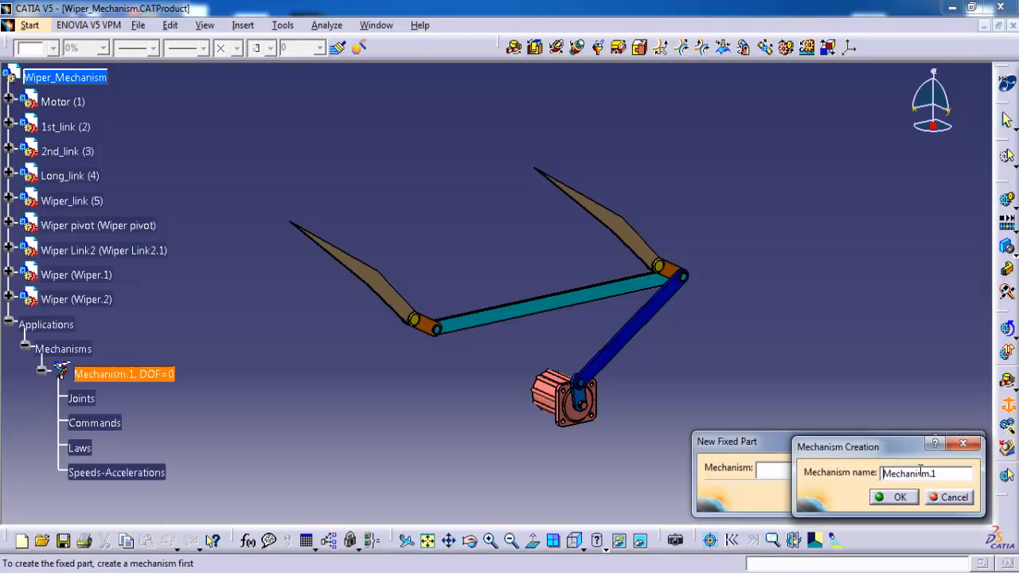
pyautogui.write('Car Wiper')
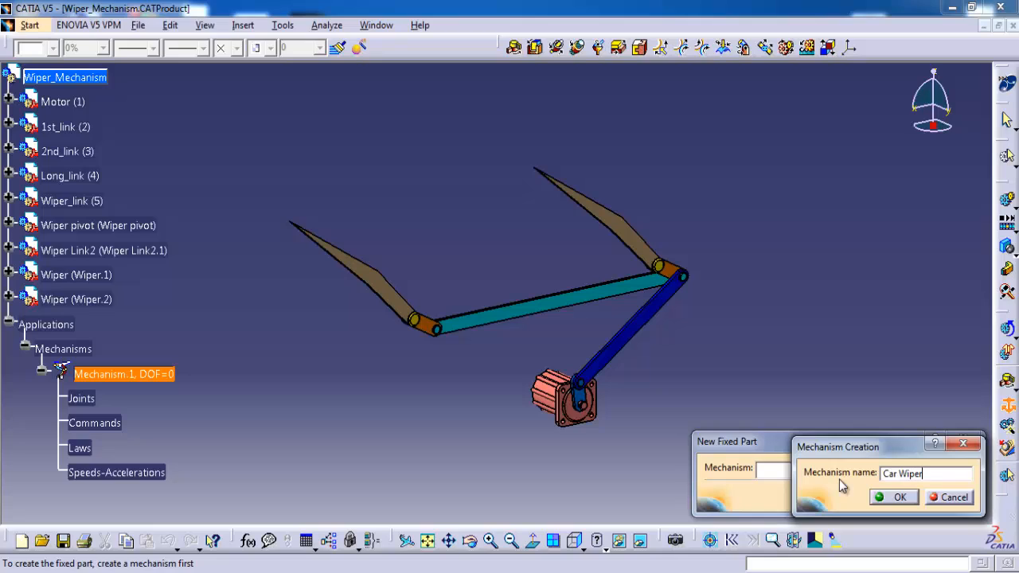
pyautogui.write('MEc')
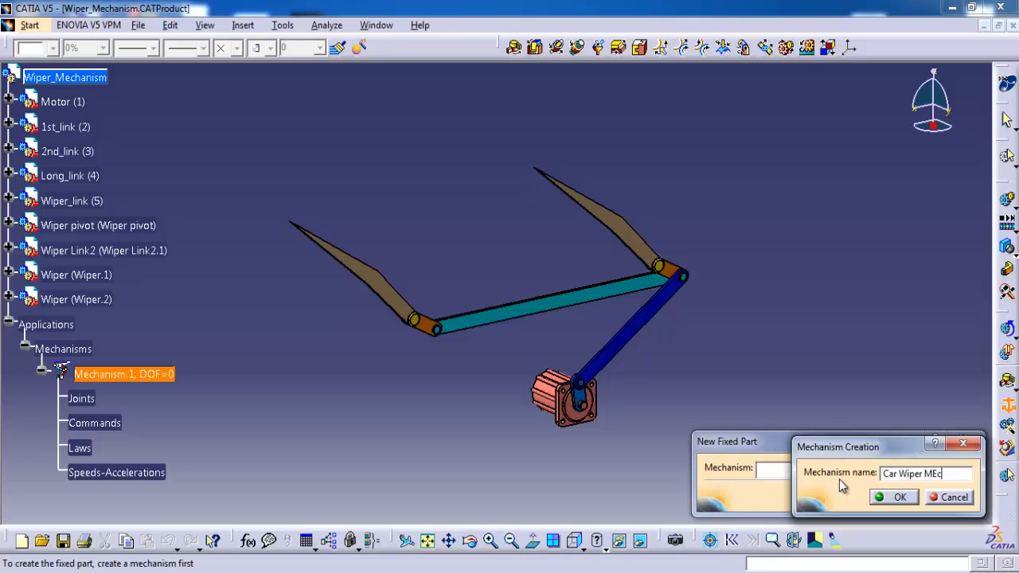
pyautogui.write('hanism')
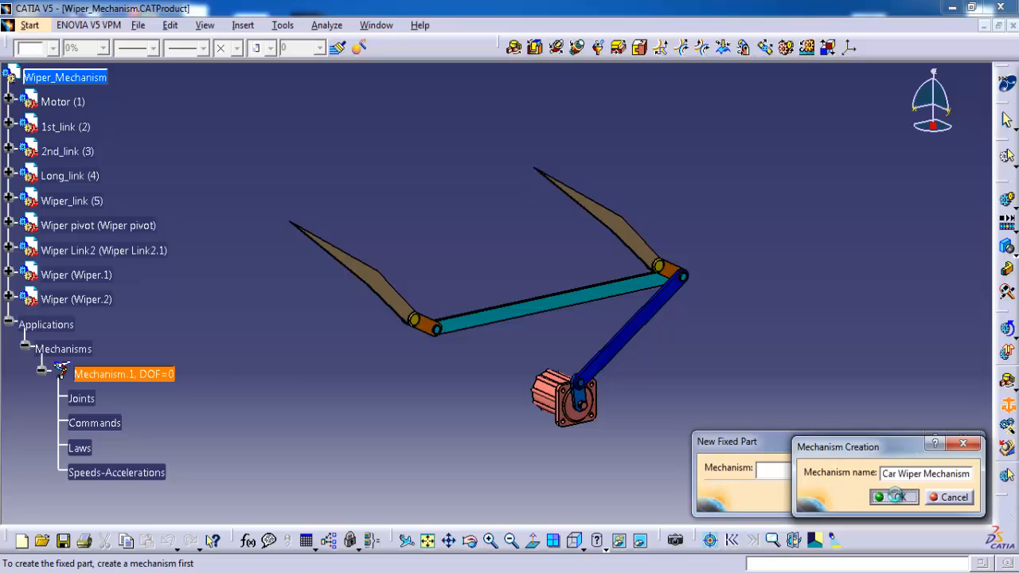
pyautogui.click(879, 497)
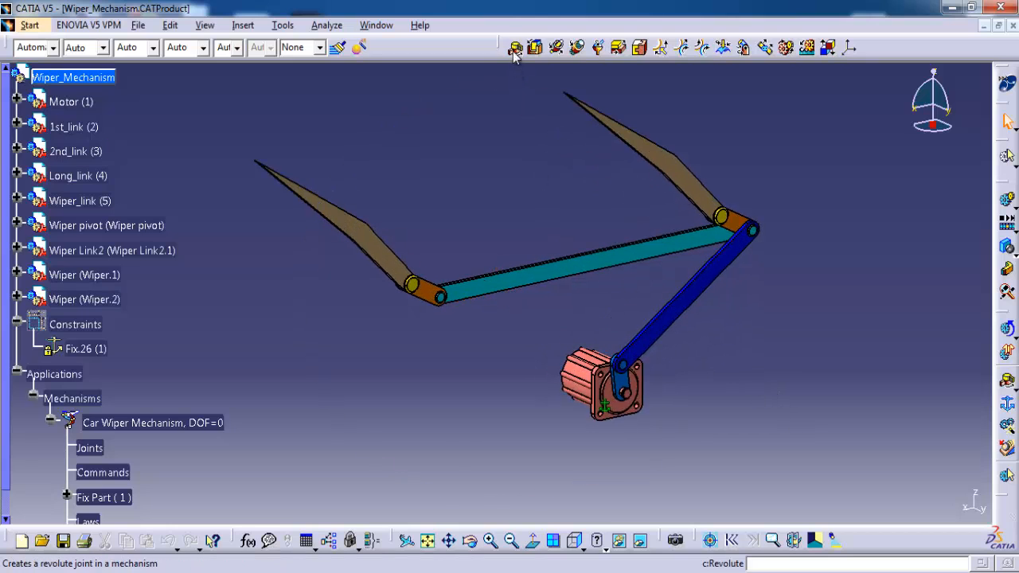
# Hinge 1st_link to the Motor shaft with an angle-driven revolute joint offset 12.5 mm
pyautogui.click(516, 48)
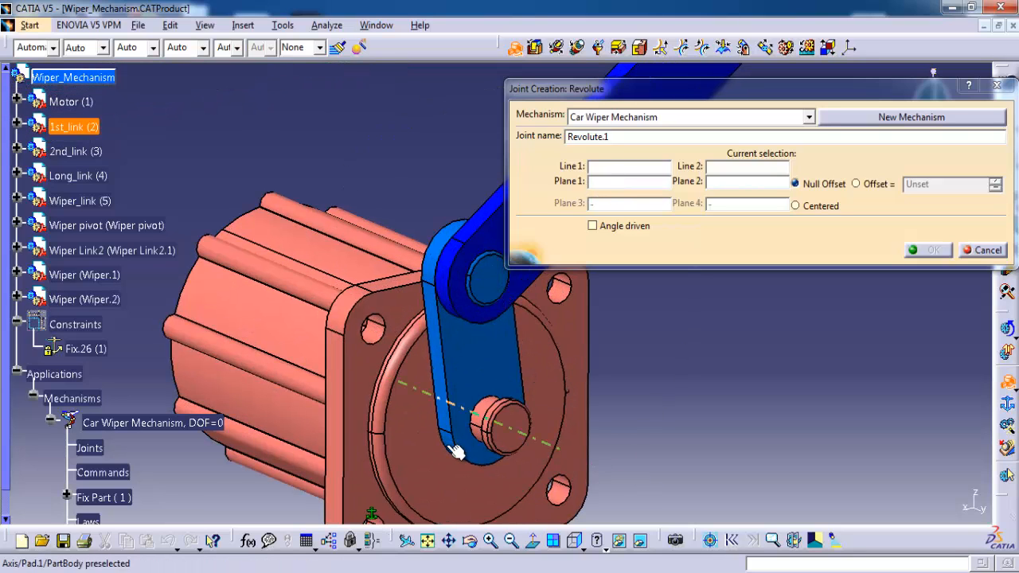
pyautogui.click(490, 414)
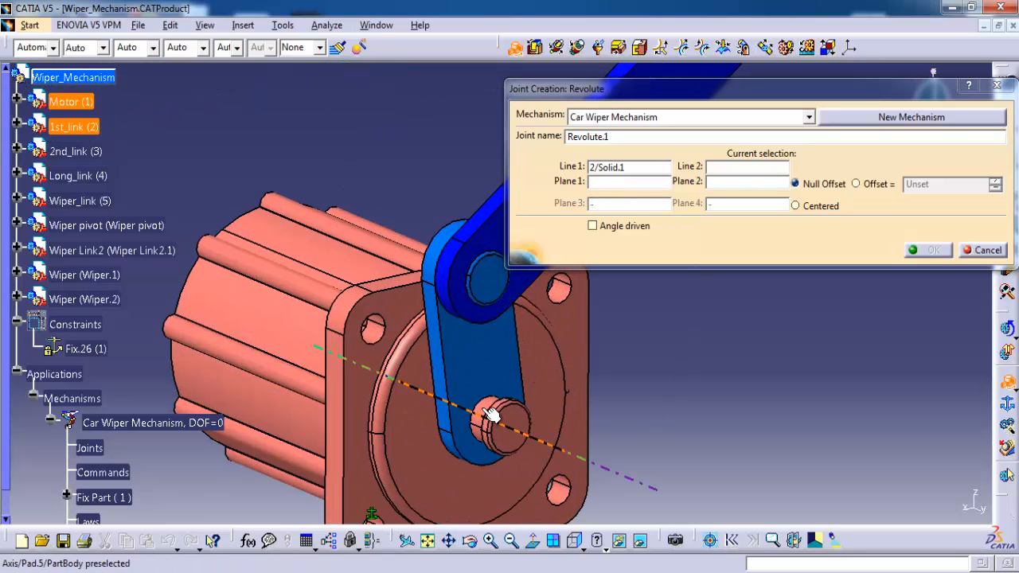
pyautogui.click(494, 419)
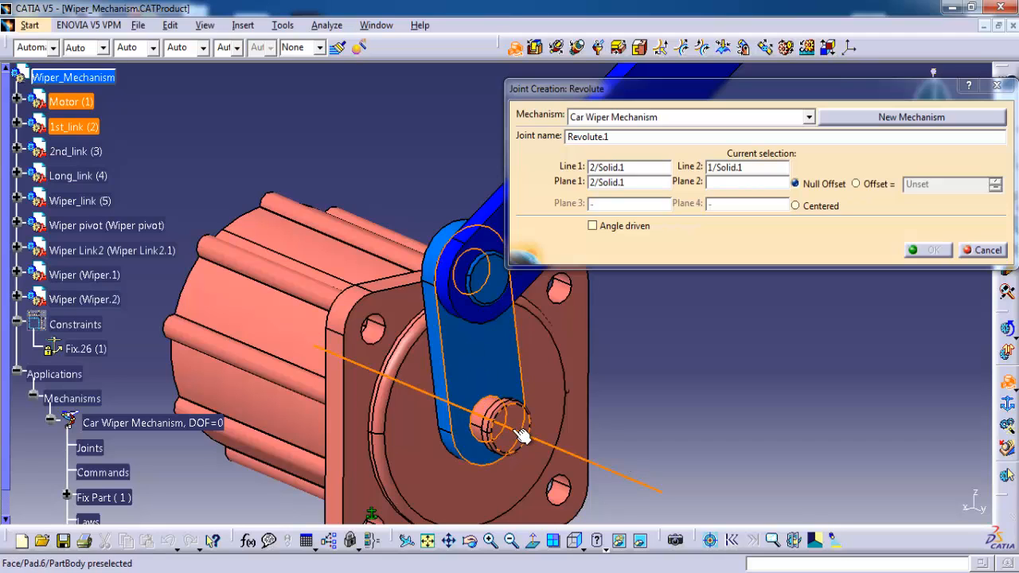
pyautogui.click(517, 434)
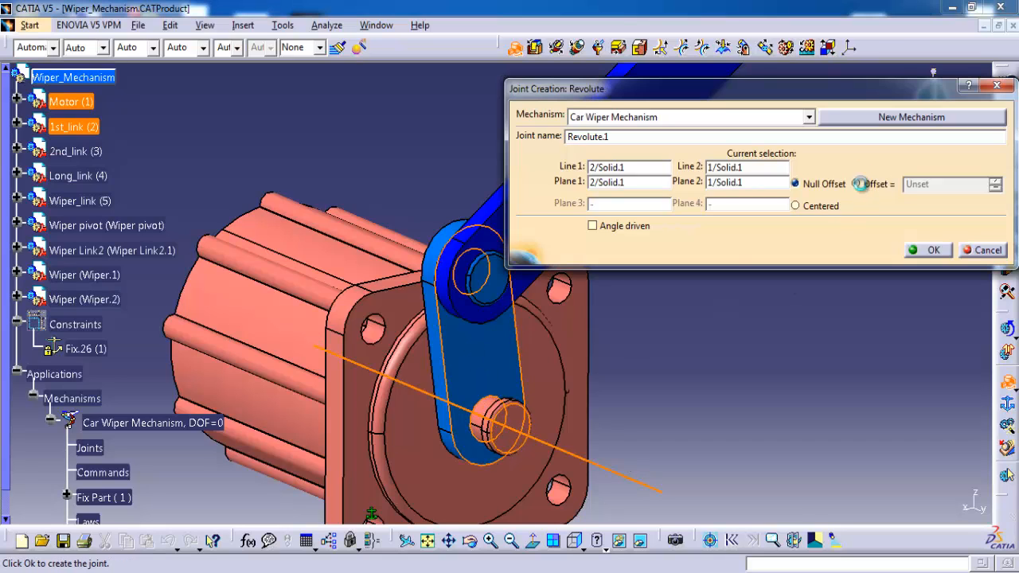
pyautogui.click(855, 184)
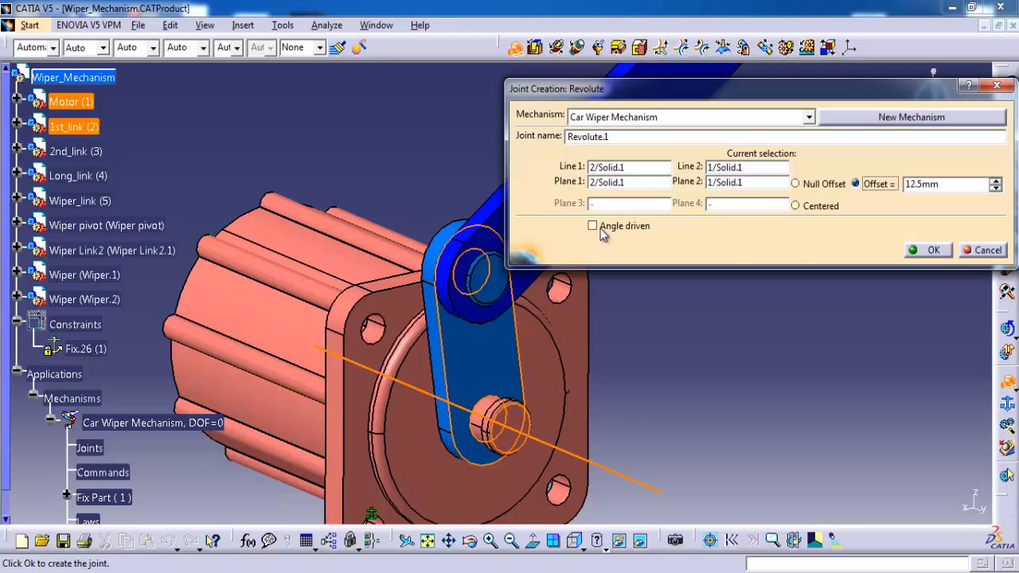
pyautogui.click(929, 249)
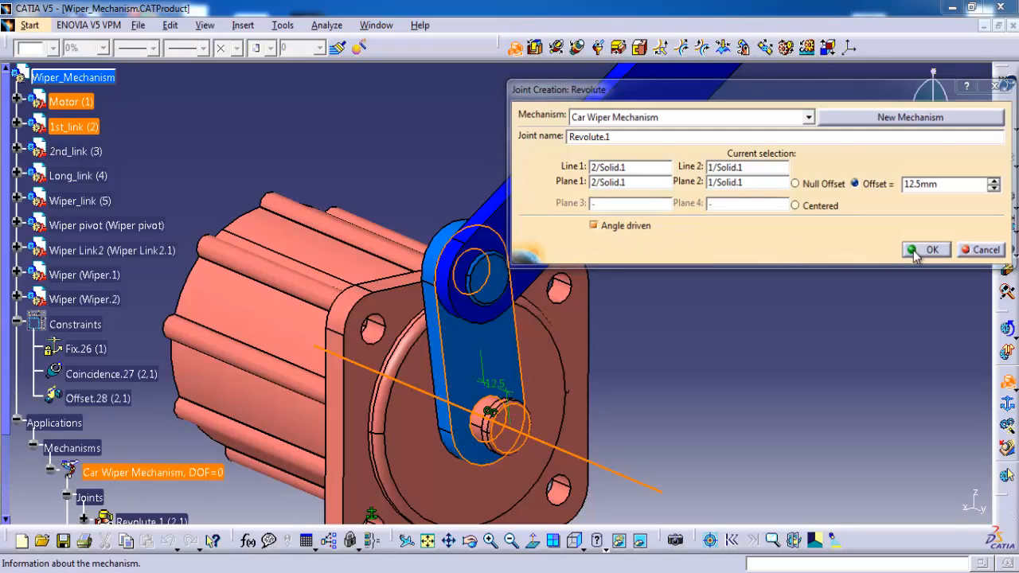
pyautogui.click(926, 249)
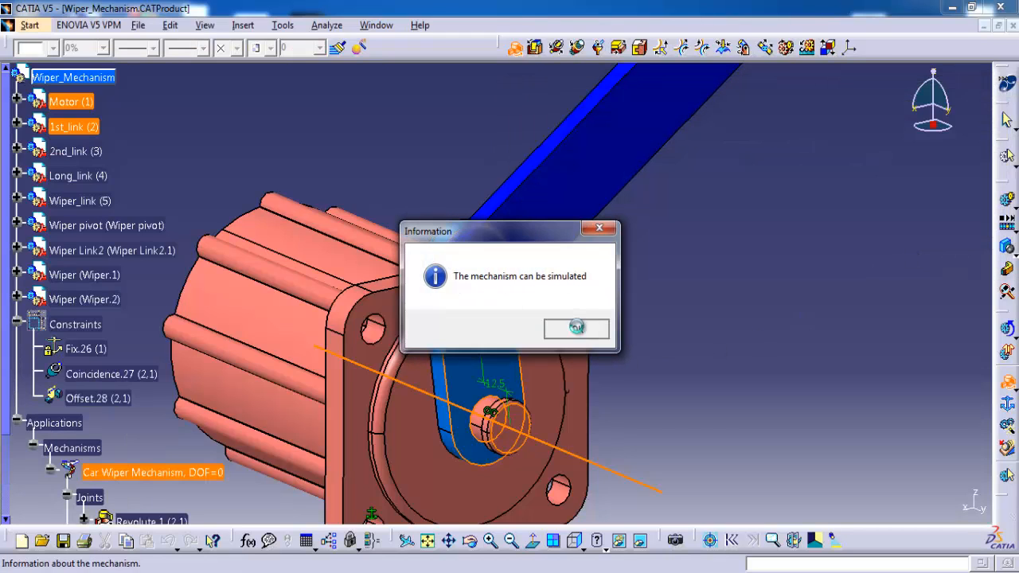
# Drive Command.1 to about 230°, 274° and -360°, then reset and close the simulation
pyautogui.click(577, 328)
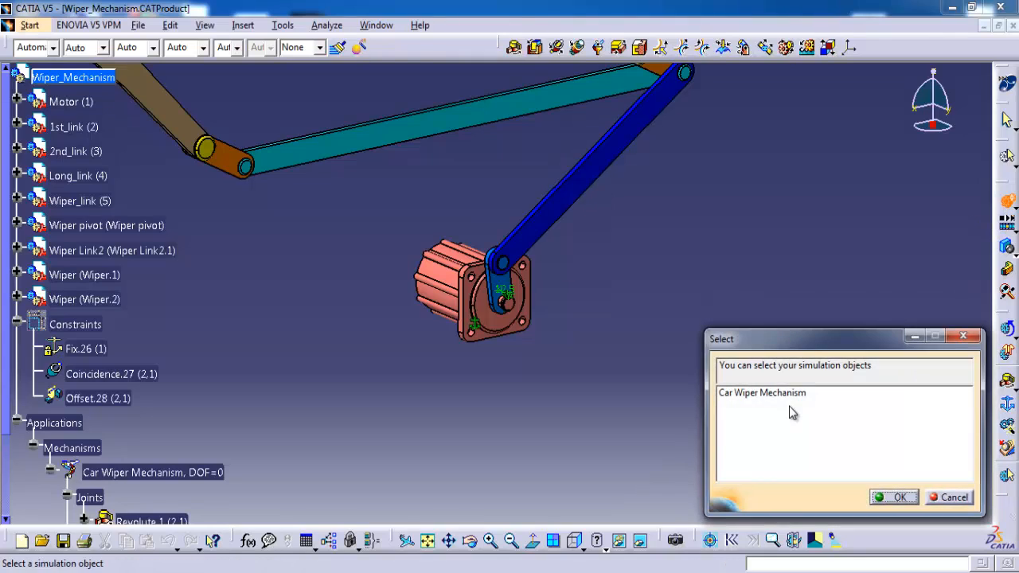
pyautogui.click(900, 497)
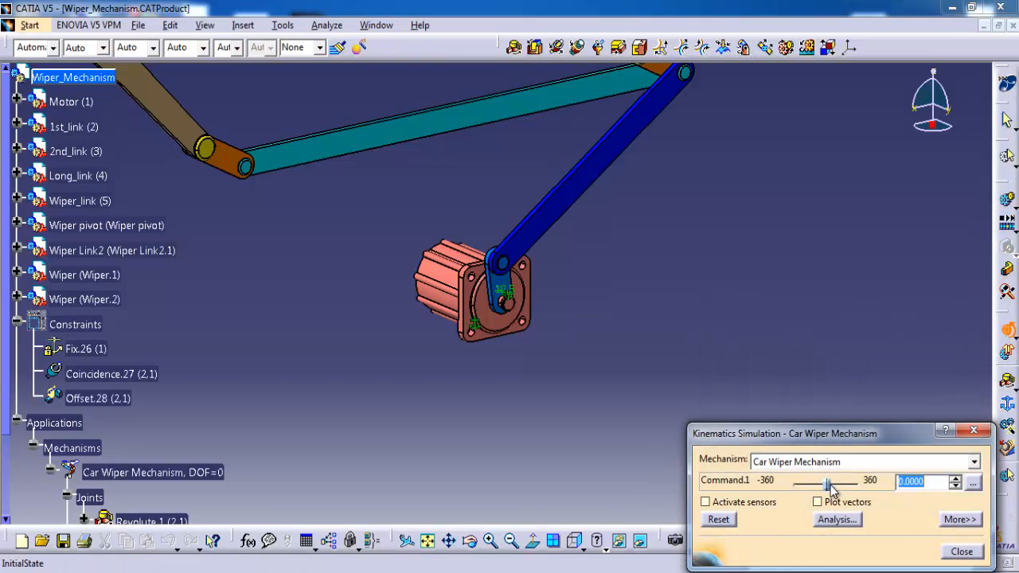
pyautogui.moveTo(828, 484); pyautogui.dragTo(849, 484)
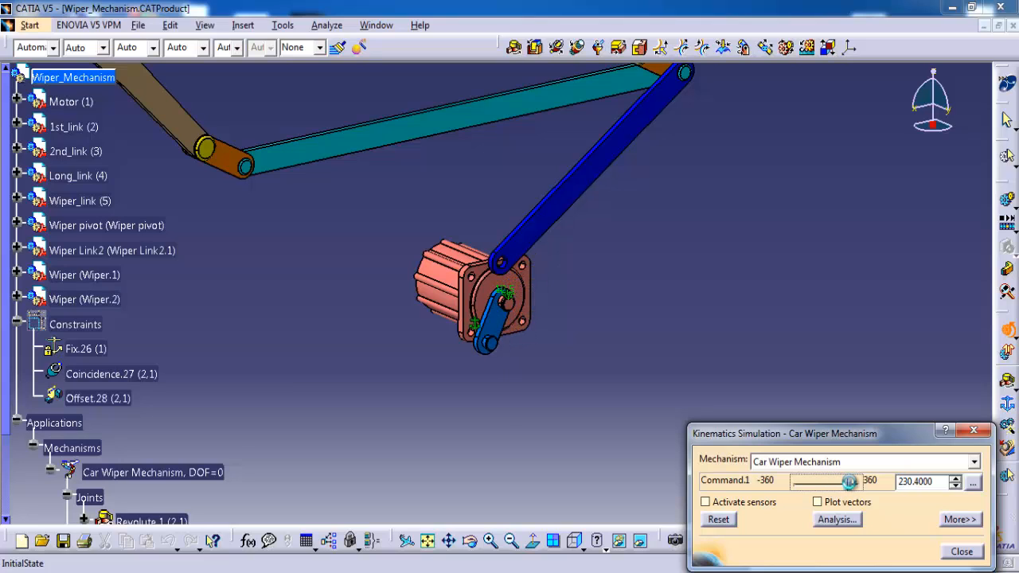
pyautogui.moveTo(848, 481); pyautogui.dragTo(854, 481)
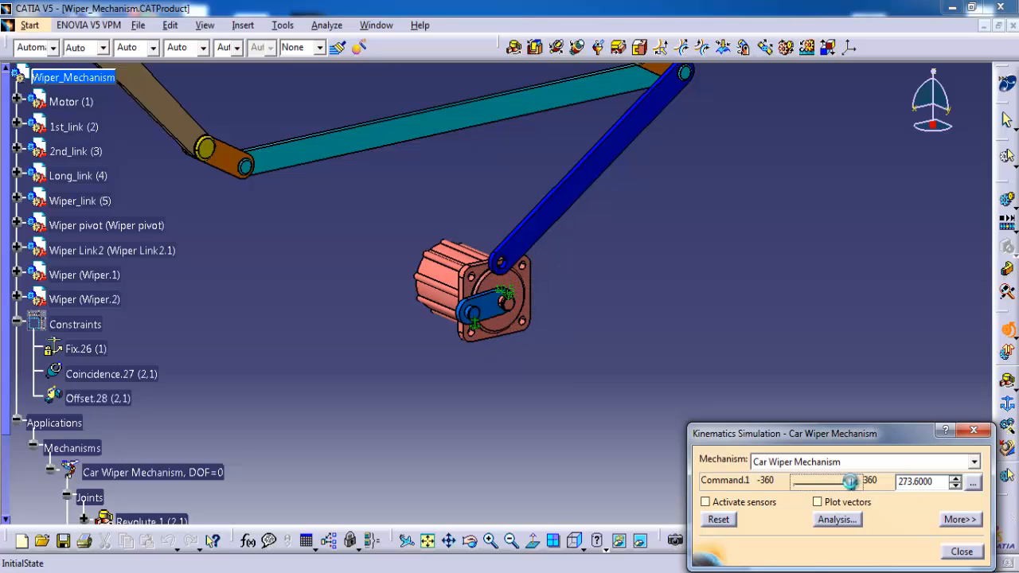
pyautogui.moveTo(850, 481); pyautogui.dragTo(788, 481)
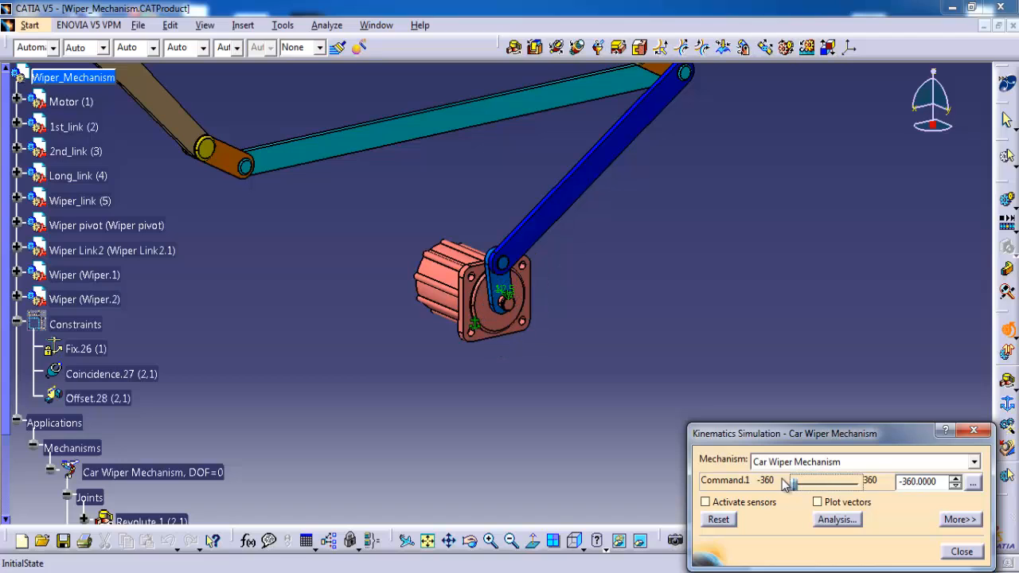
pyautogui.click(717, 519)
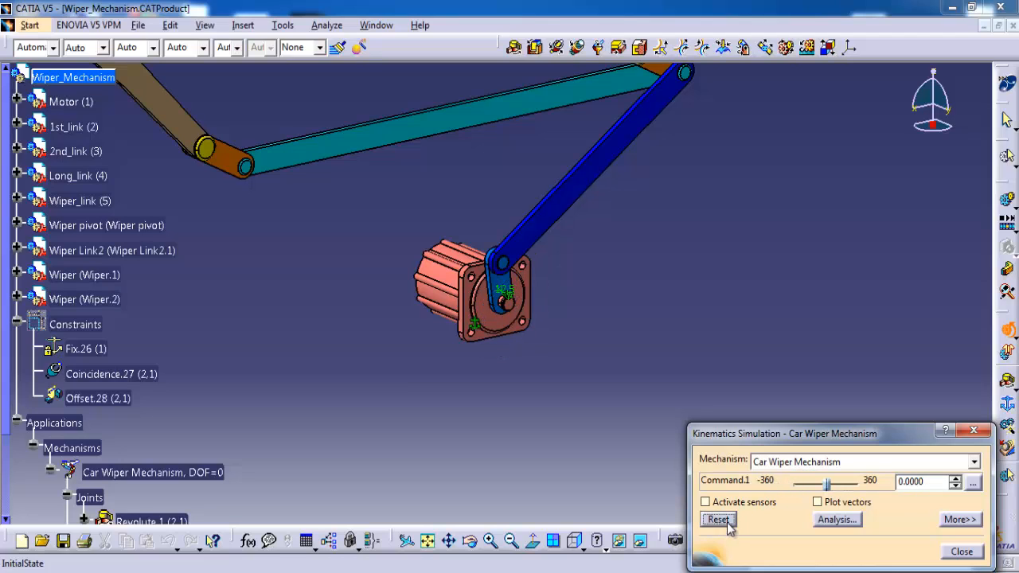
pyautogui.click(962, 551)
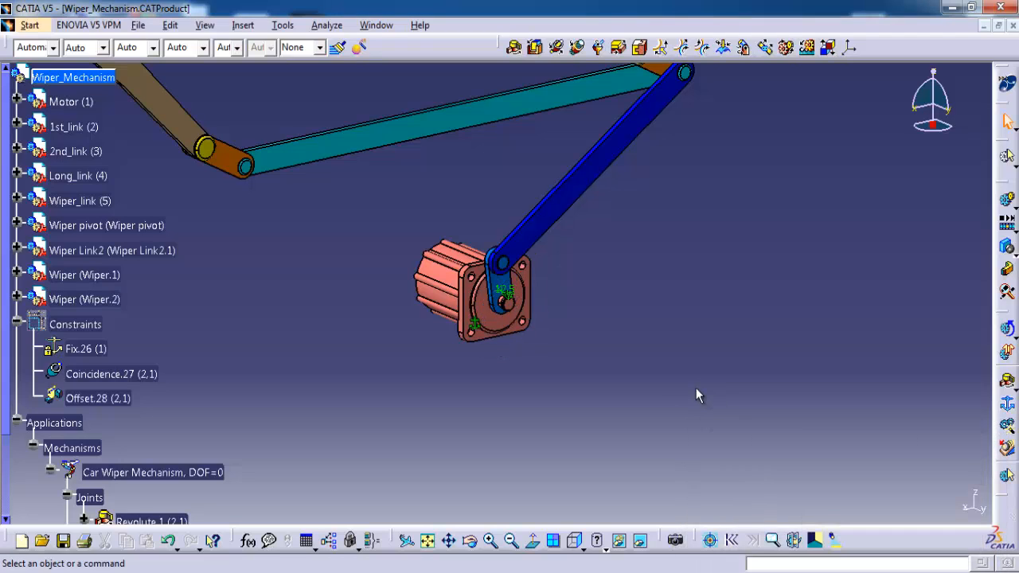
pyautogui.moveTo(699, 395); pyautogui.dragTo(666, 412)
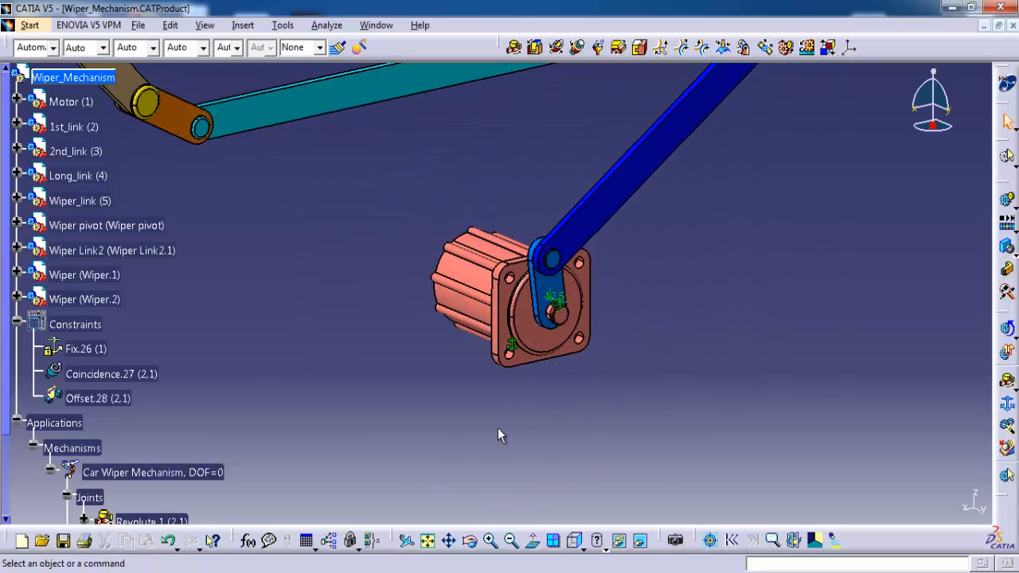
# Hinge 2nd_link to 1st_link's upper pivot with a revolute joint offset -7.5 mm
pyautogui.scroll(-3)
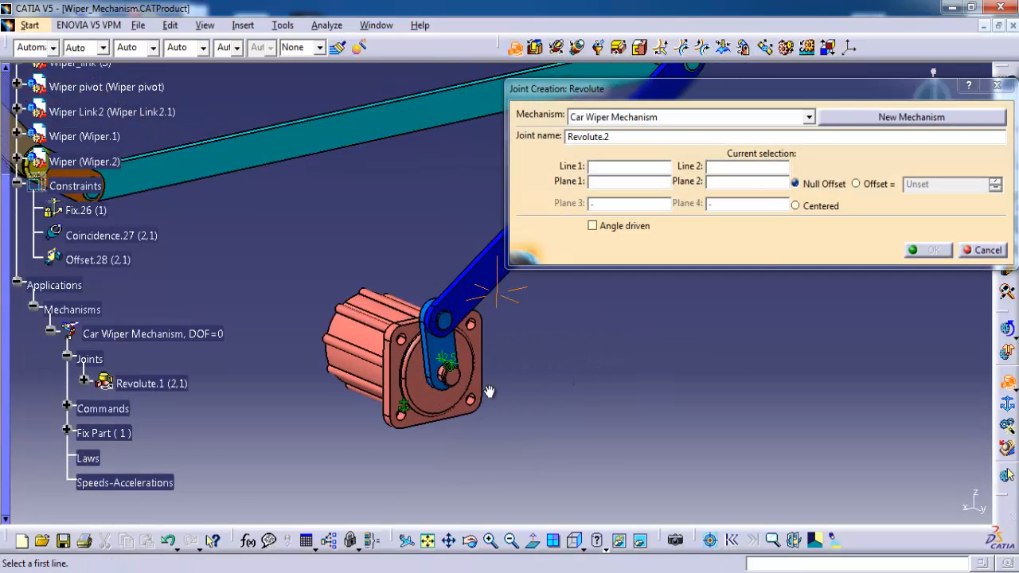
pyautogui.moveTo(489, 390); pyautogui.dragTo(462, 373)
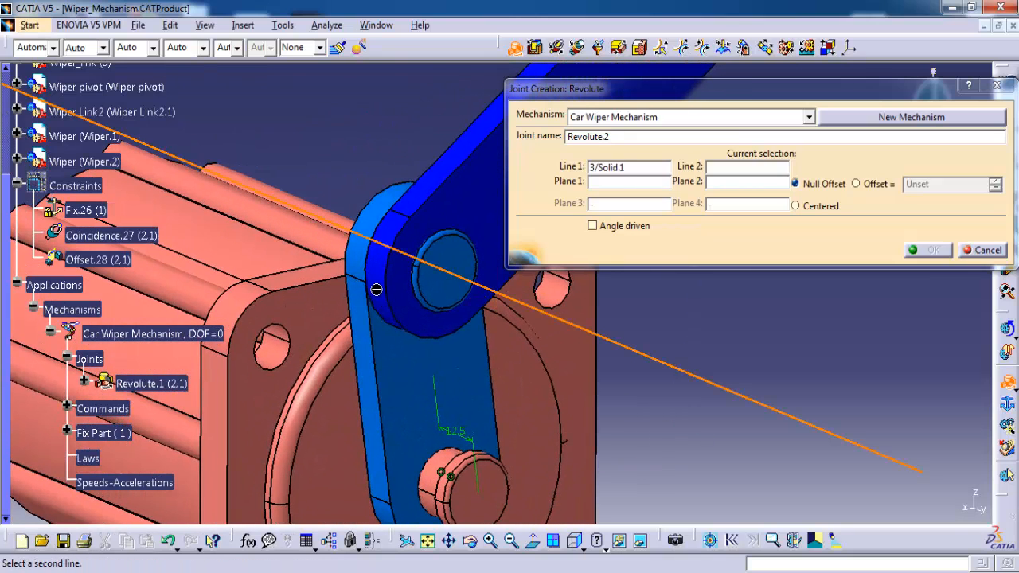
pyautogui.click(402, 286)
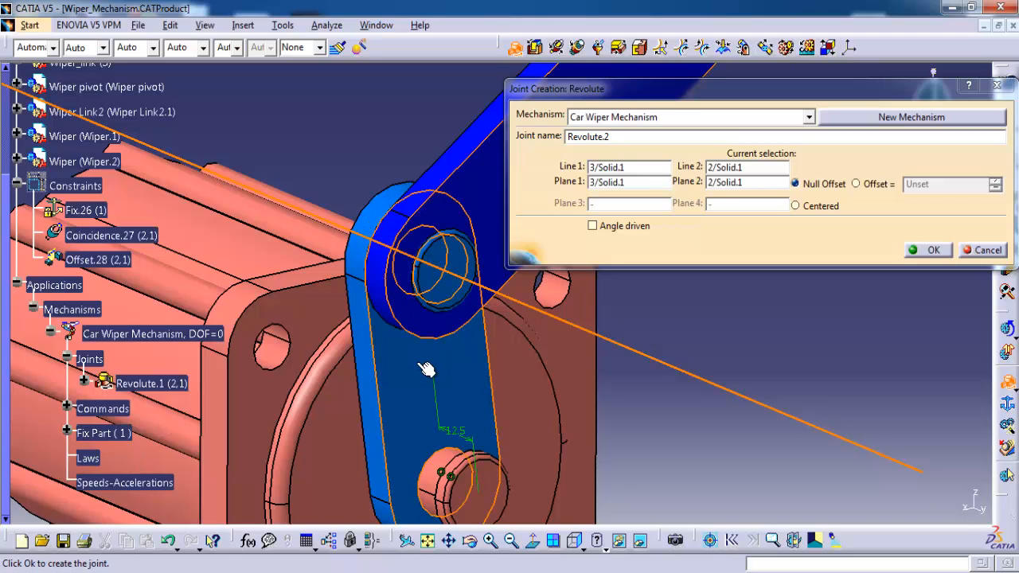
pyautogui.click(856, 184)
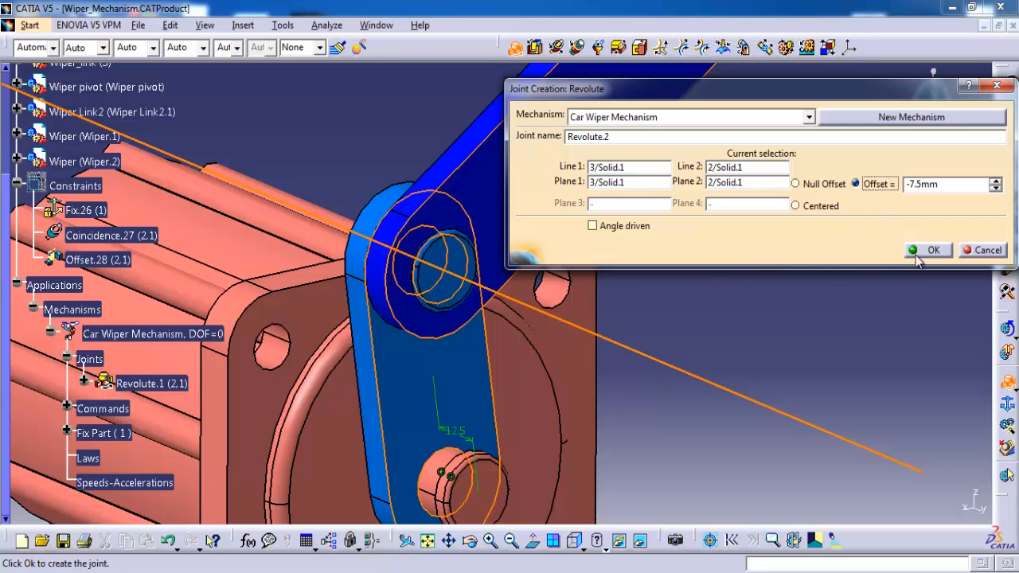
pyautogui.click(934, 250)
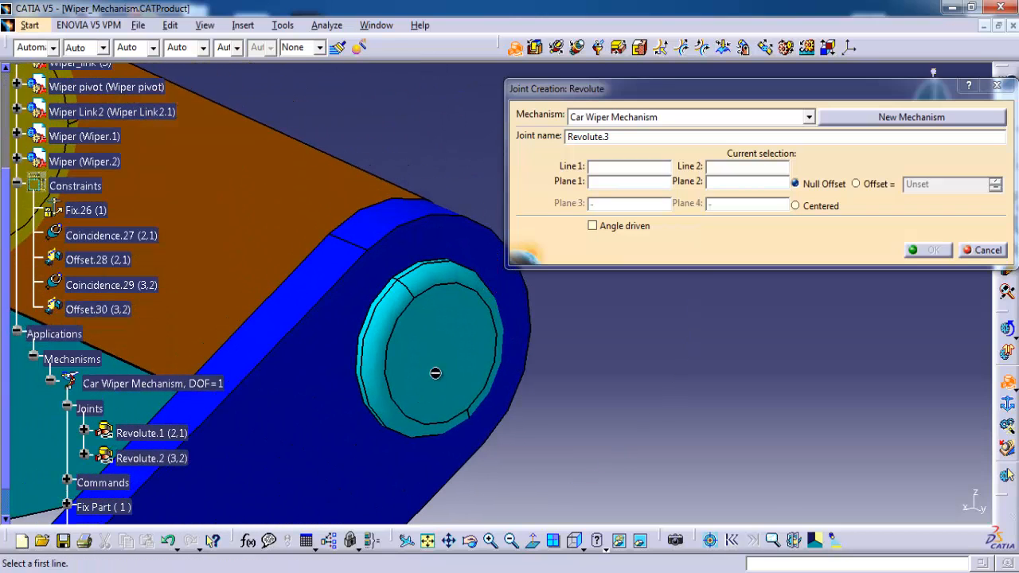
# Hinge 2nd_link's far pivot to the Long_link hole with a revolute joint offset 3 mm
pyautogui.click(435, 374)
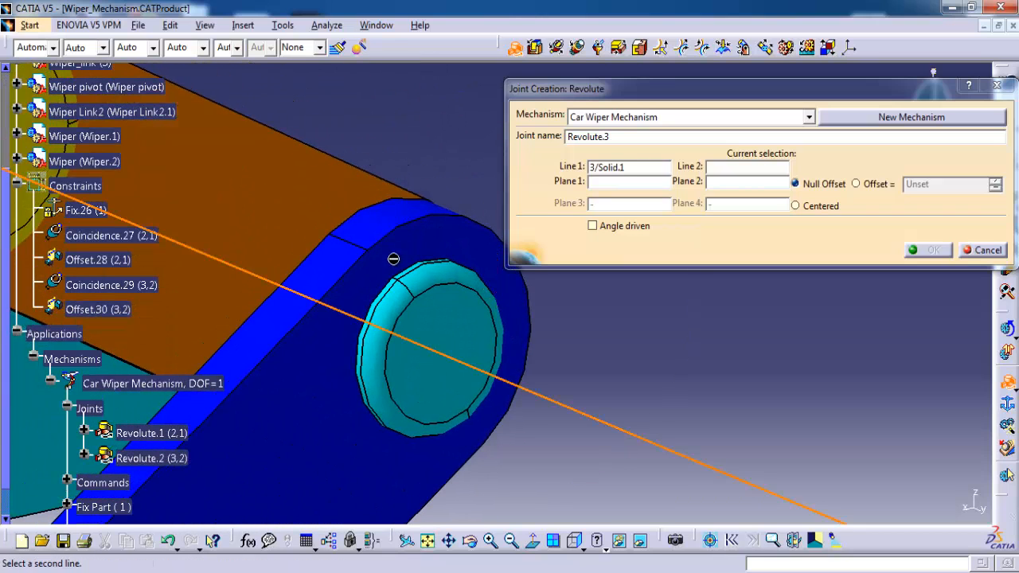
pyautogui.click(418, 255)
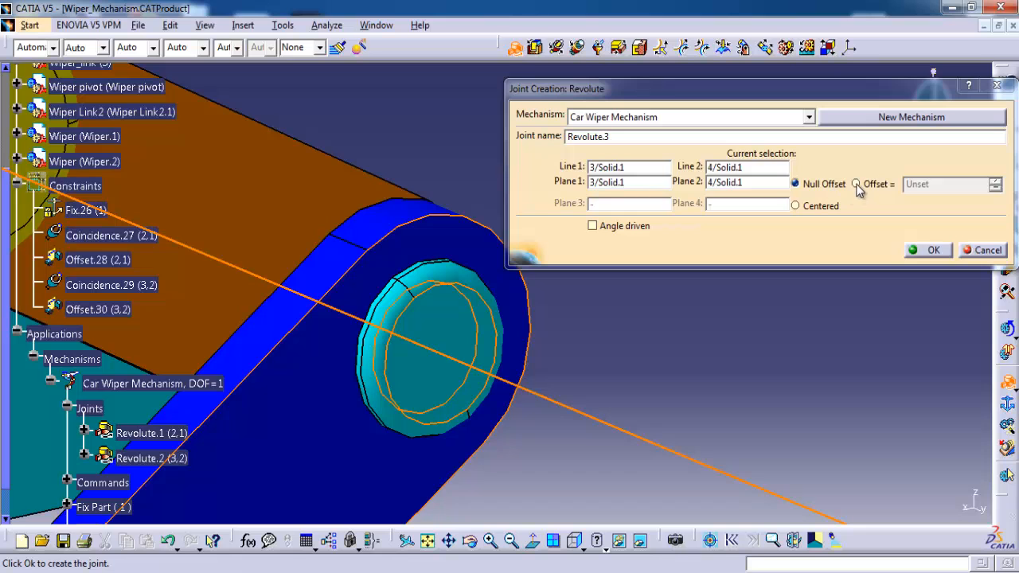
pyautogui.click(855, 184)
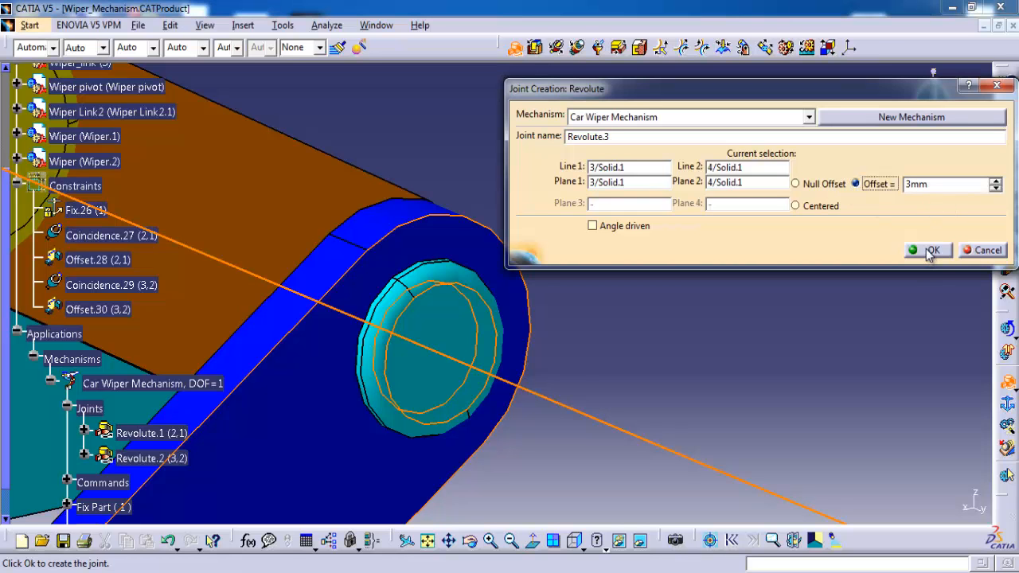
pyautogui.click(932, 250)
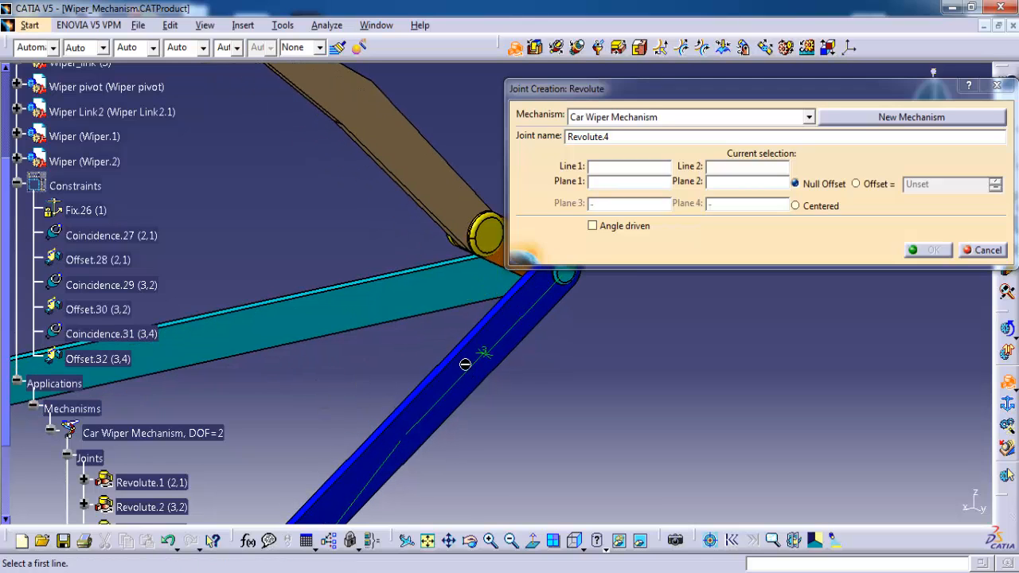
# Create Revolute.4 between Wiper Link2.1's pin and part 4's face, offset 12 mm
pyautogui.moveTo(465, 365); pyautogui.dragTo(326, 390)
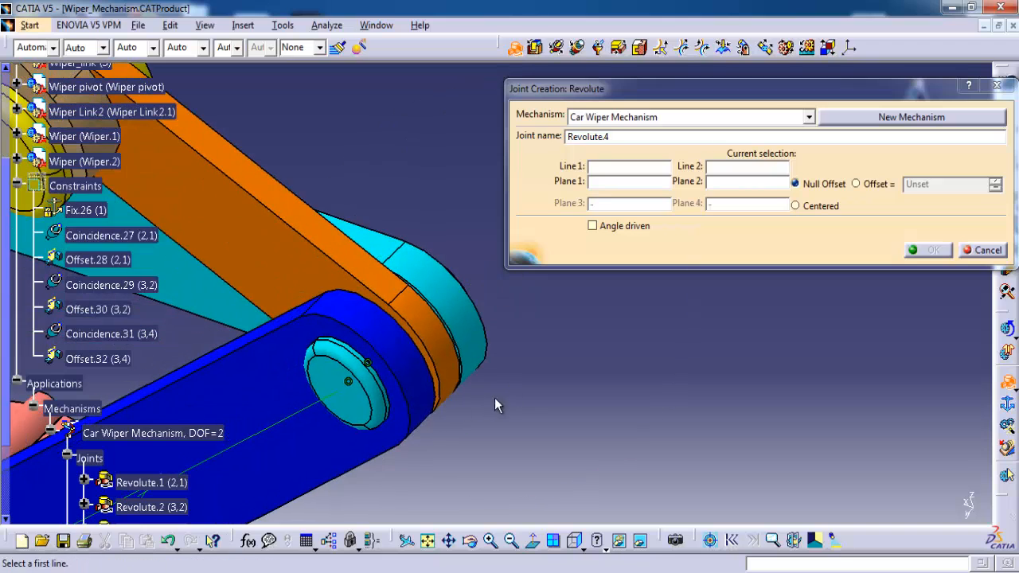
pyautogui.click(427, 354)
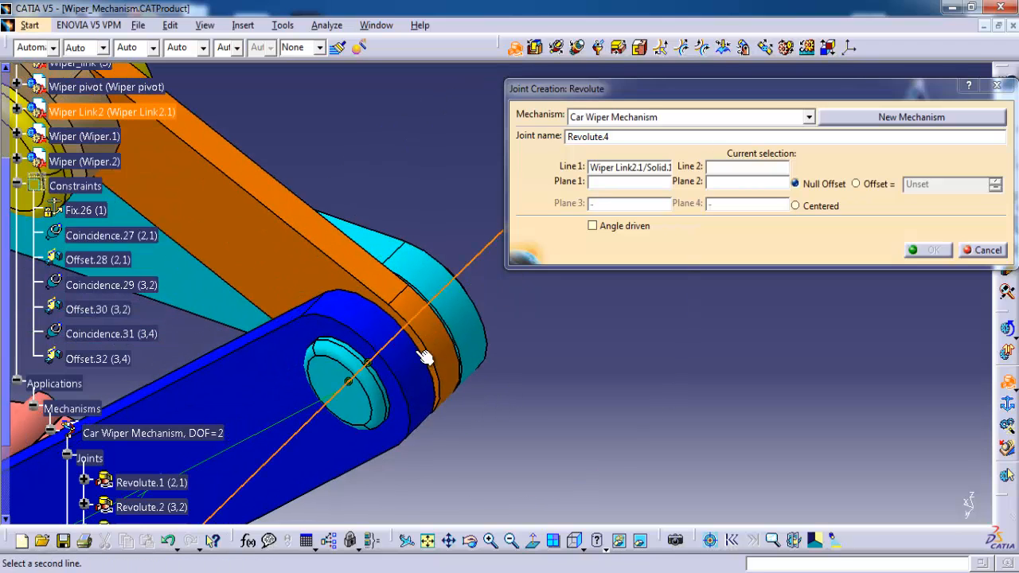
pyautogui.click(367, 378)
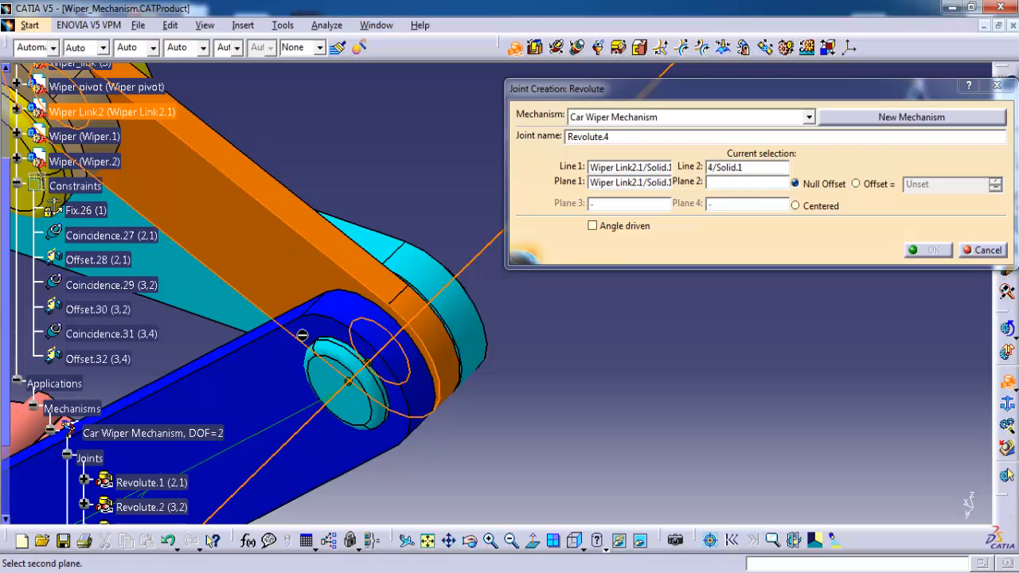
pyautogui.click(358, 391)
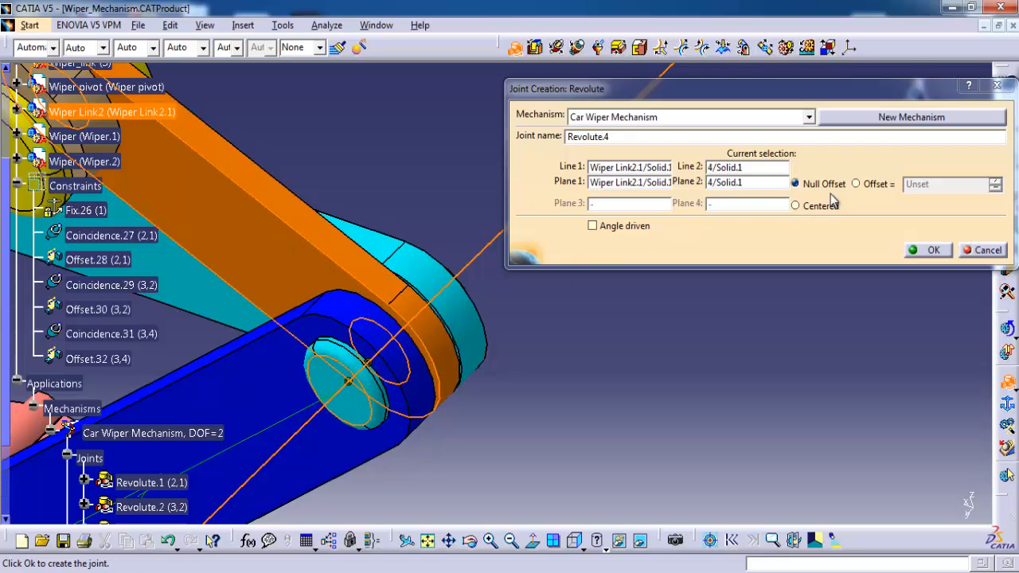
pyautogui.click(855, 184)
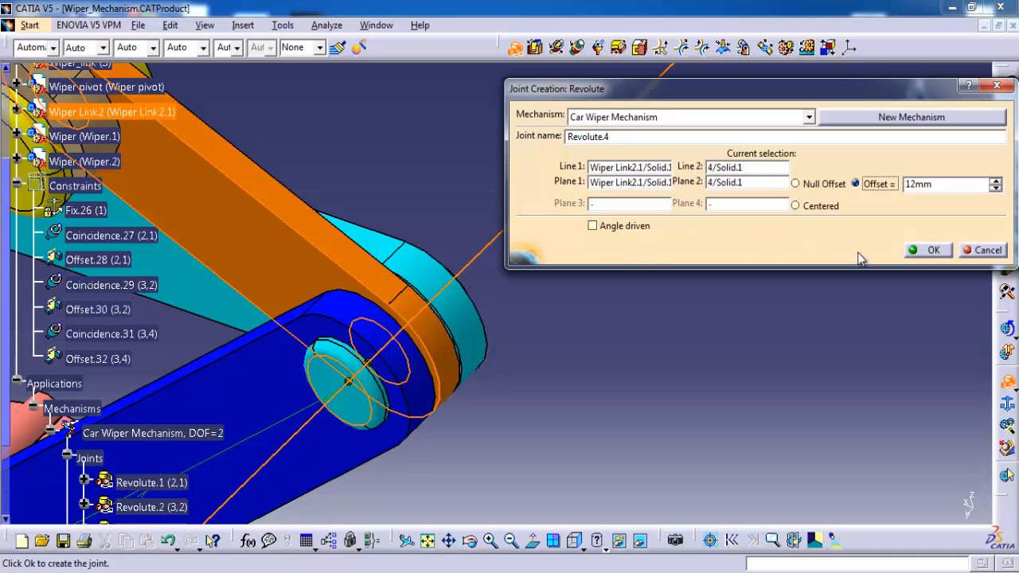
pyautogui.click(933, 250)
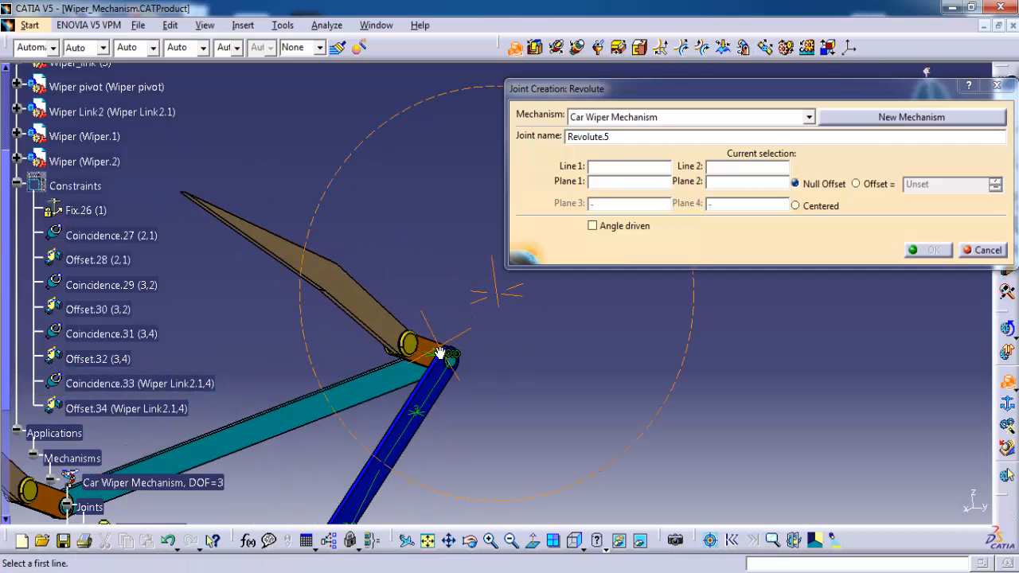
# Create Revolute.5 joining part 4's bore to part 5's pin, offset -4 mm
pyautogui.moveTo(438, 354); pyautogui.dragTo(279, 438)
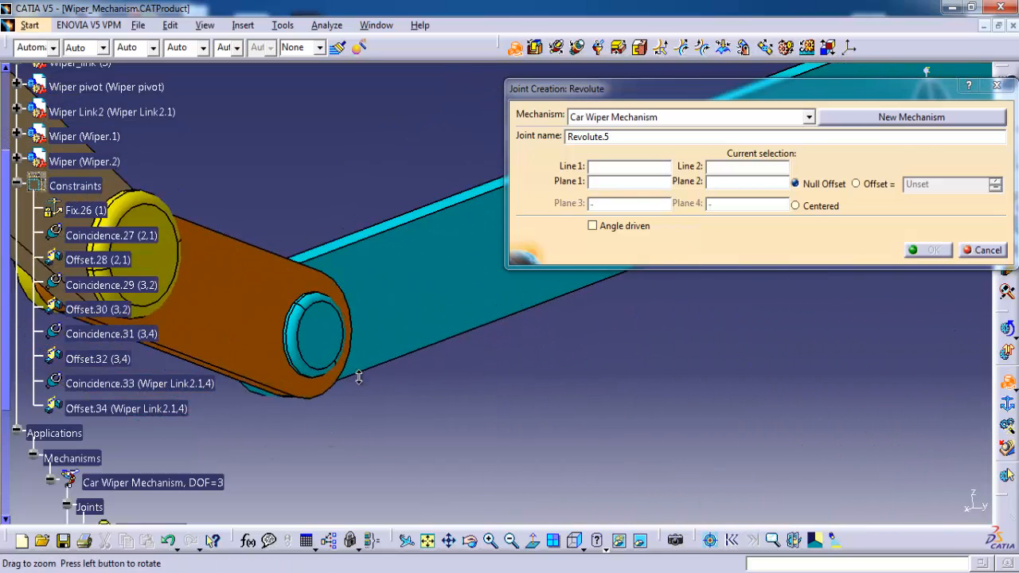
pyautogui.click(318, 370)
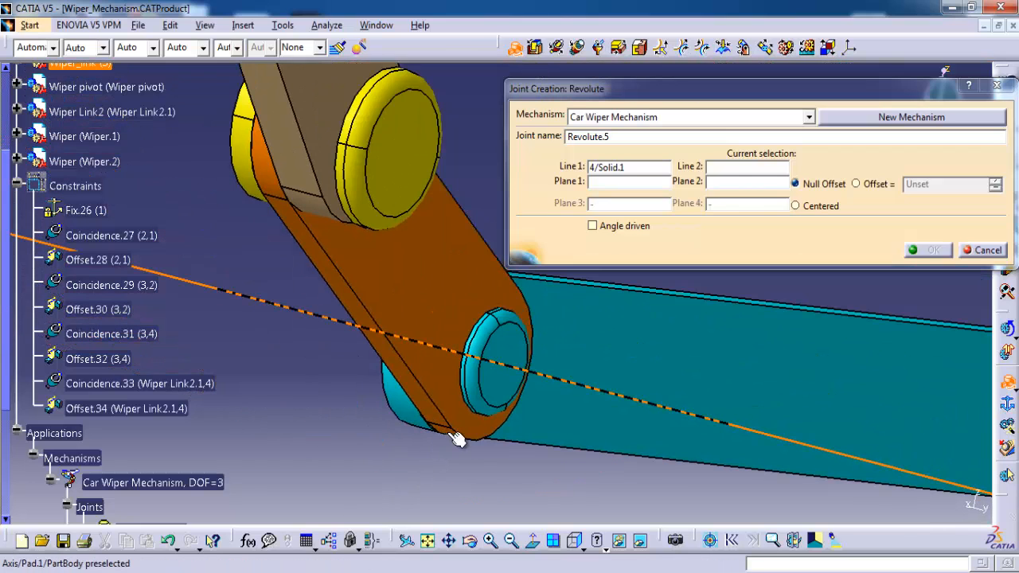
pyautogui.click(502, 366)
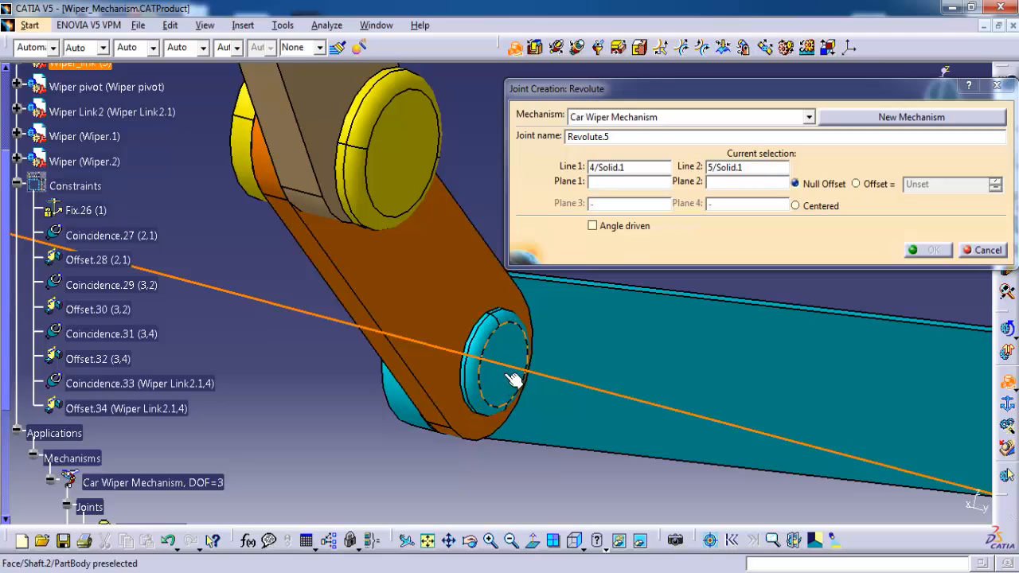
pyautogui.click(504, 378)
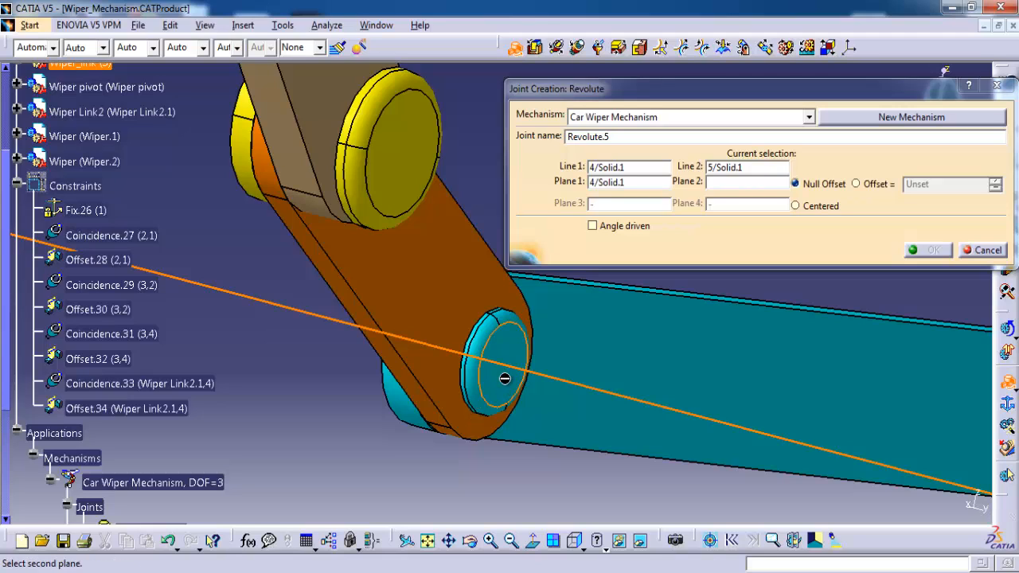
pyautogui.click(504, 378)
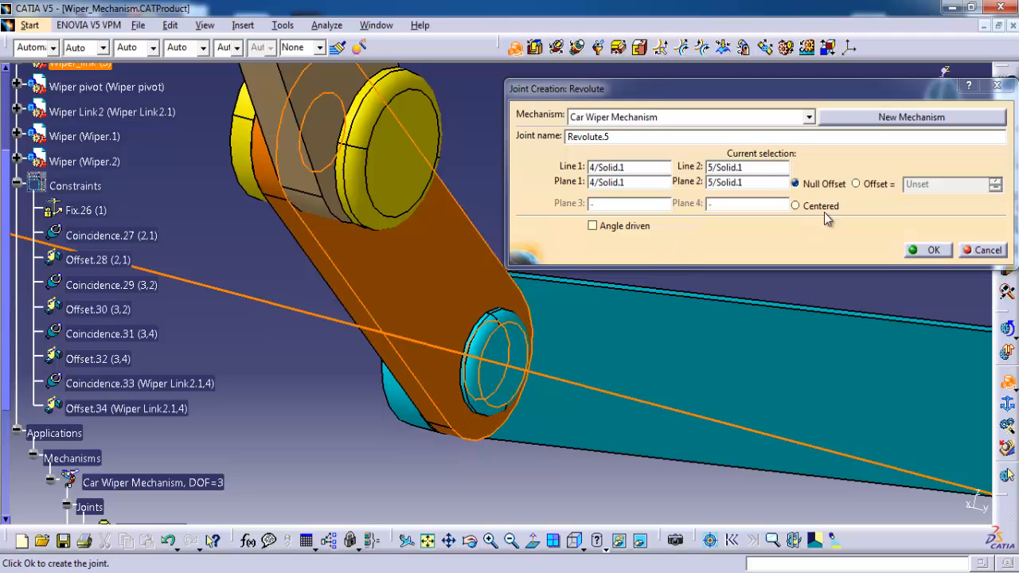
pyautogui.click(855, 184)
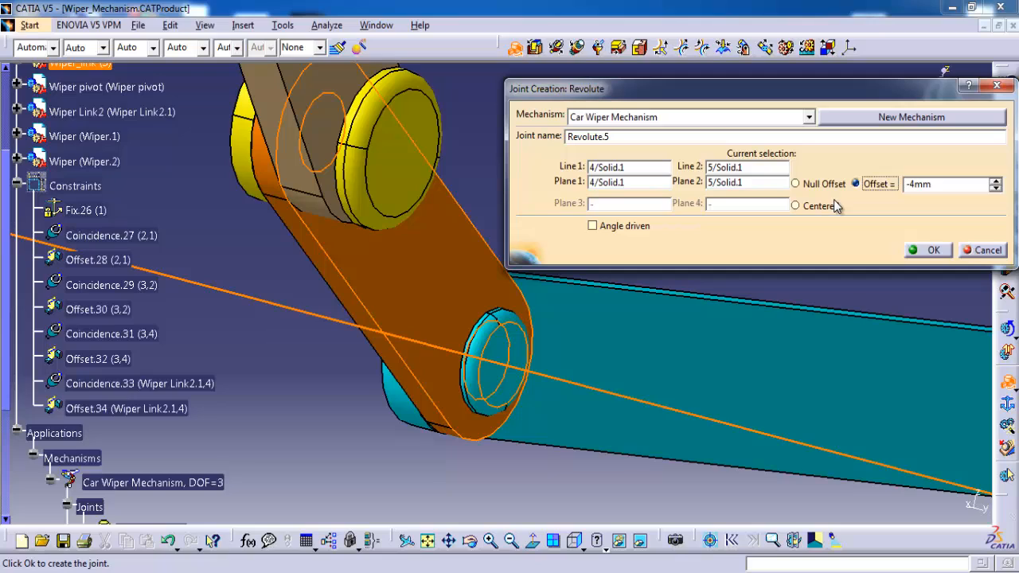
pyautogui.moveTo(833, 207)
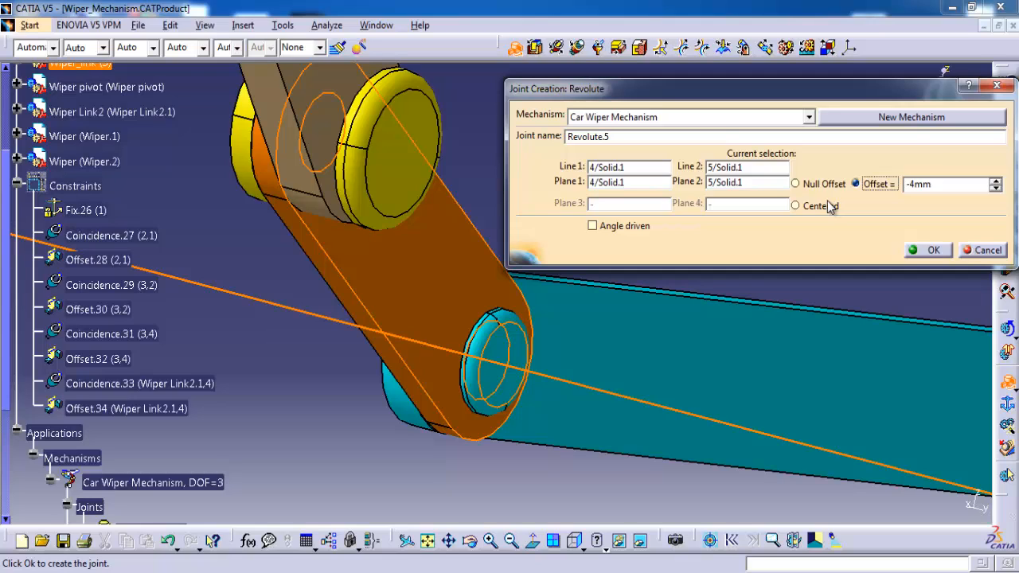
pyautogui.moveTo(828, 207)
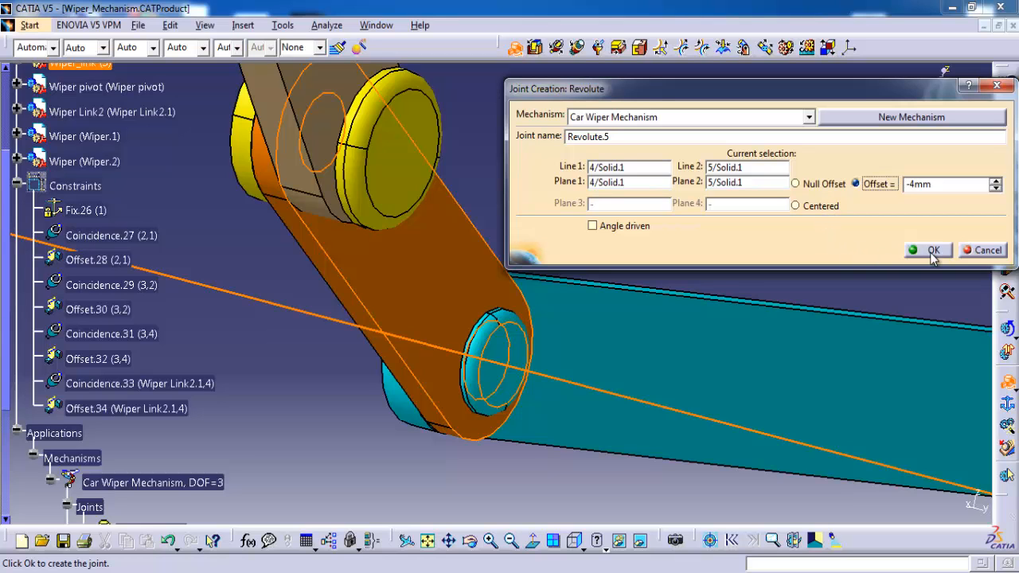
pyautogui.click(933, 250)
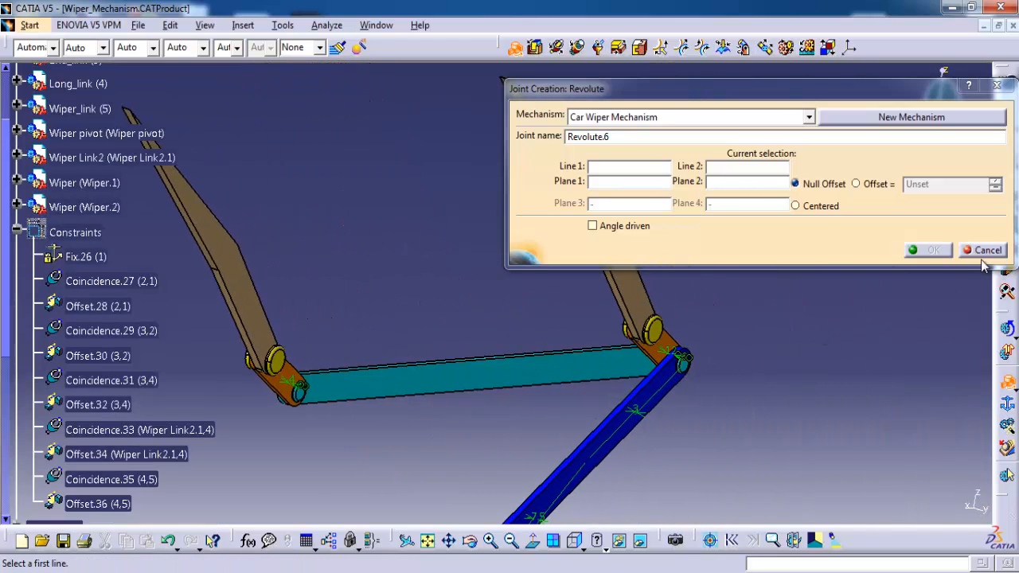
# Cancel the pending revolute joint and rigidly join part 1 to the Wiper pivot
pyautogui.click(987, 249)
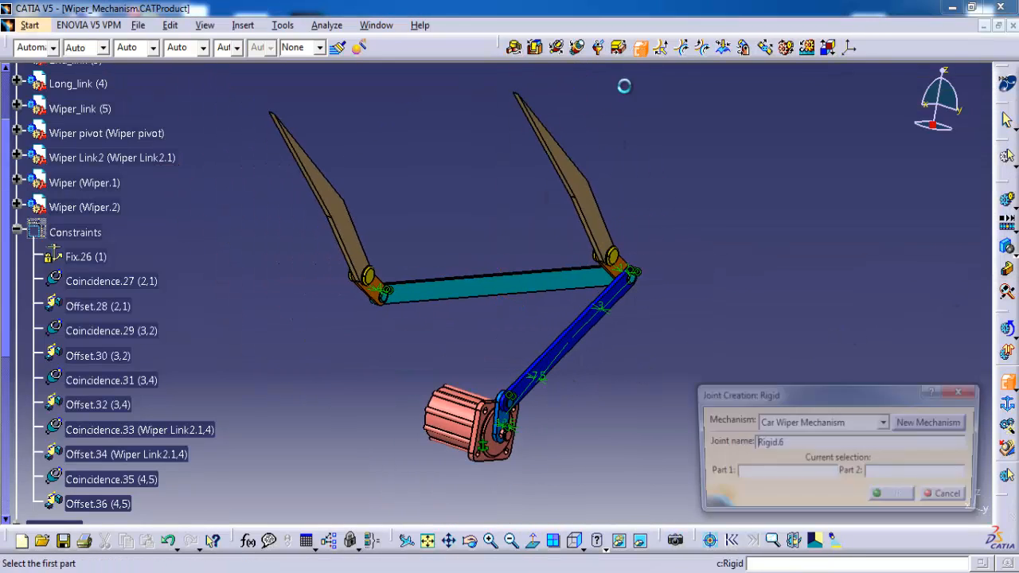
pyautogui.click(458, 422)
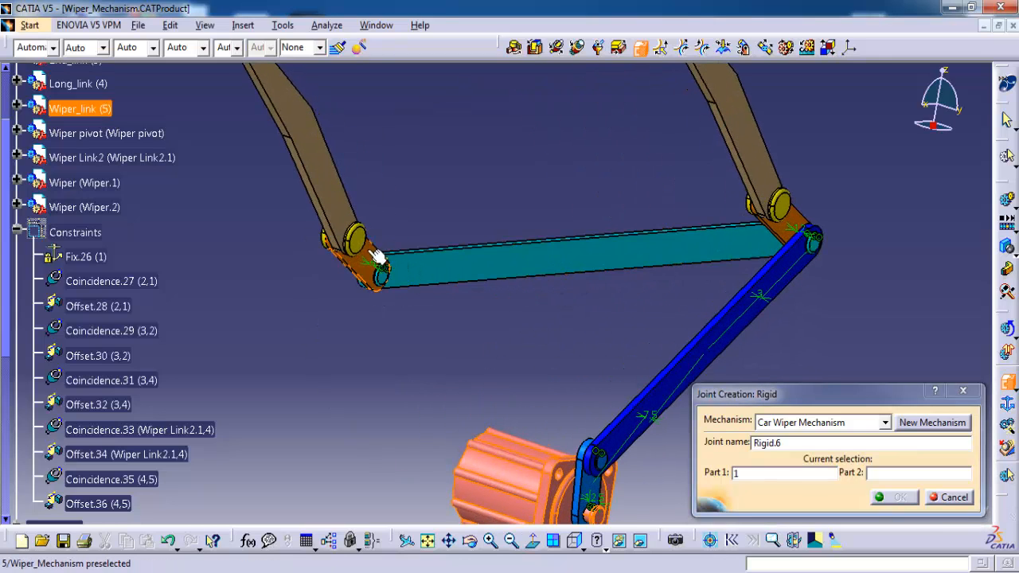
pyautogui.click(769, 226)
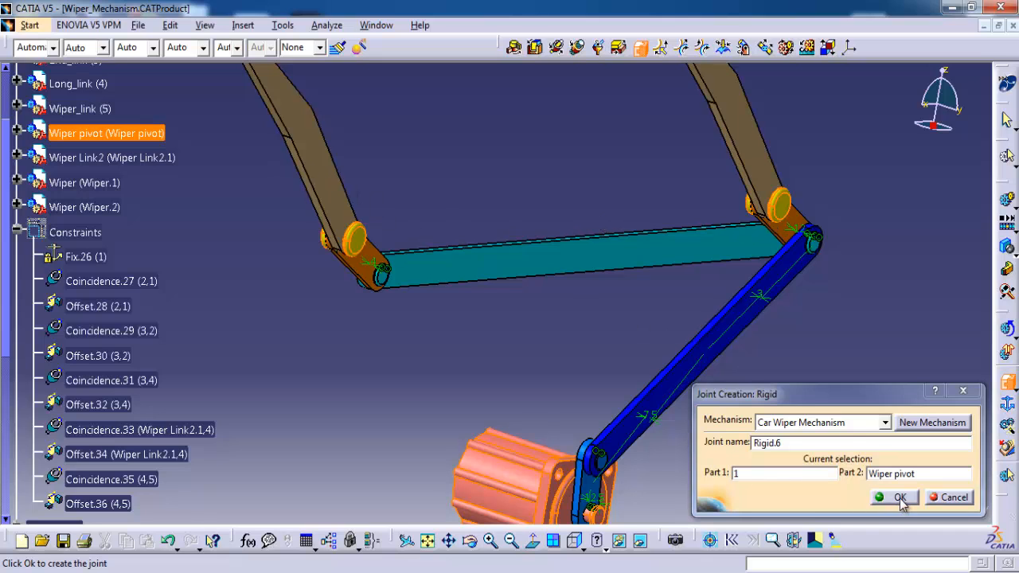
pyautogui.click(900, 497)
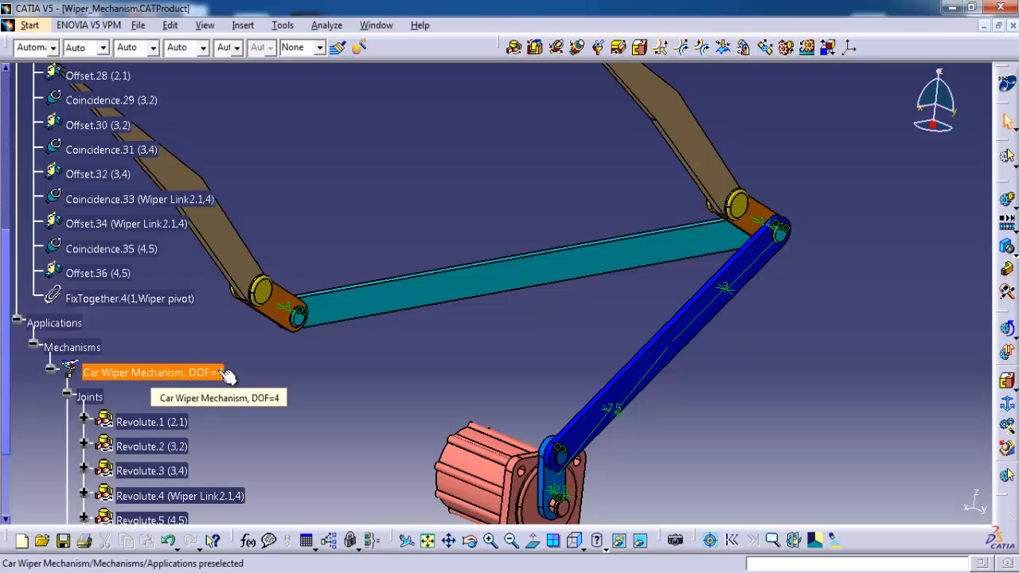
pyautogui.moveTo(223, 352)
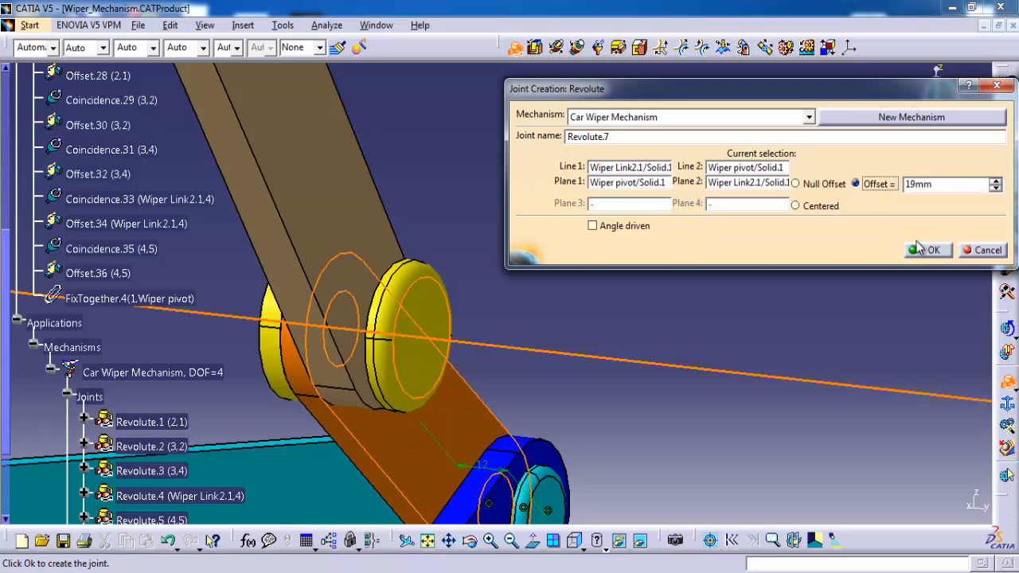
# Create Revolute.7 to Wiper Link2.1 and Revolute.8 to part 5, offset 19 mm
pyautogui.click(934, 250)
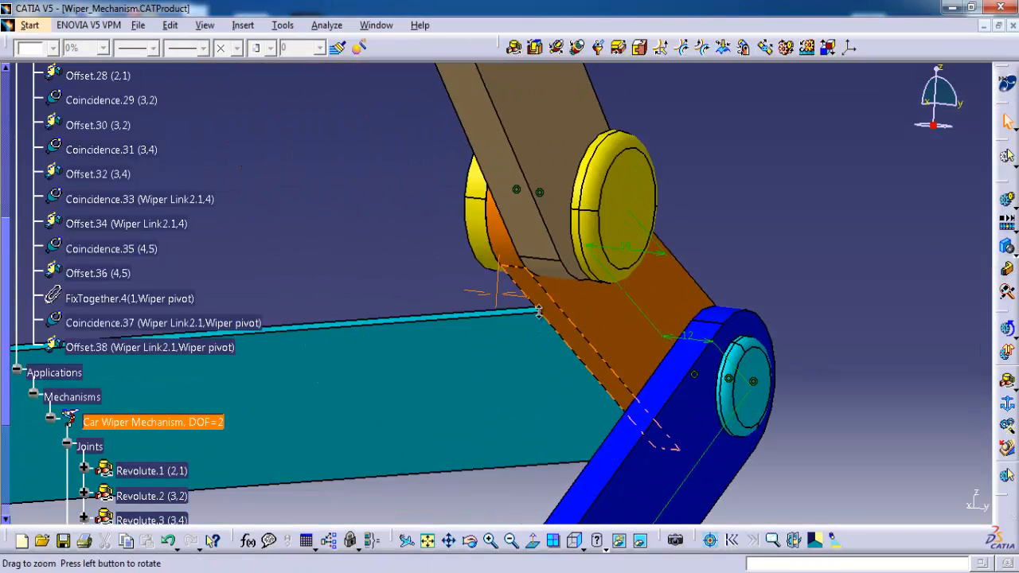
pyautogui.moveTo(558, 318); pyautogui.dragTo(587, 332)
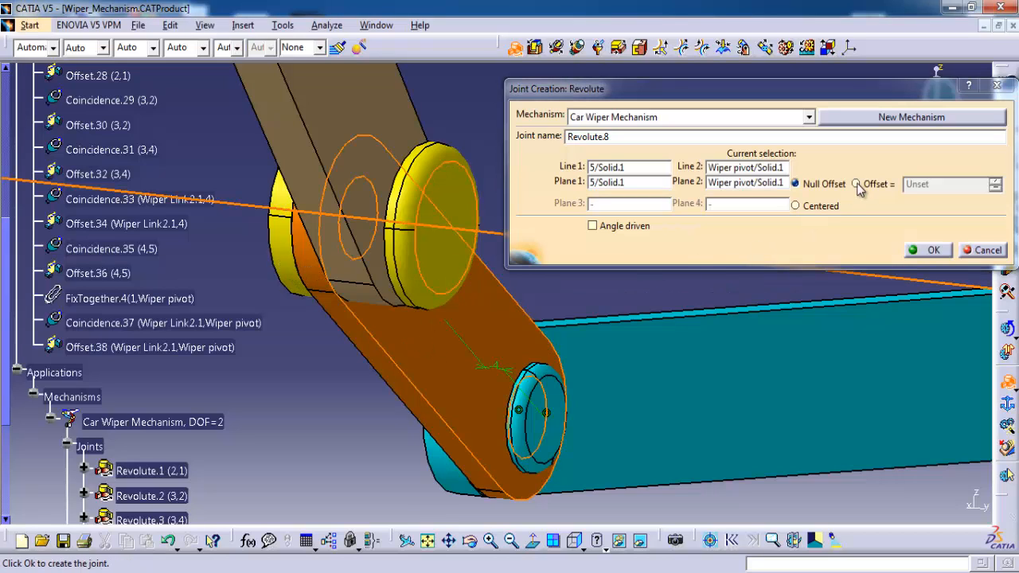
pyautogui.click(854, 184)
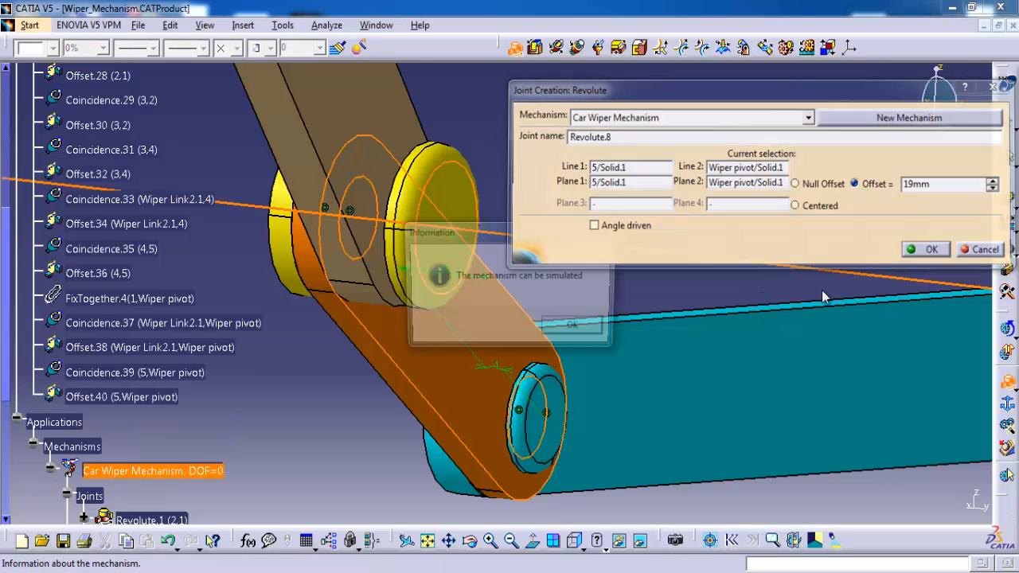
pyautogui.click(931, 249)
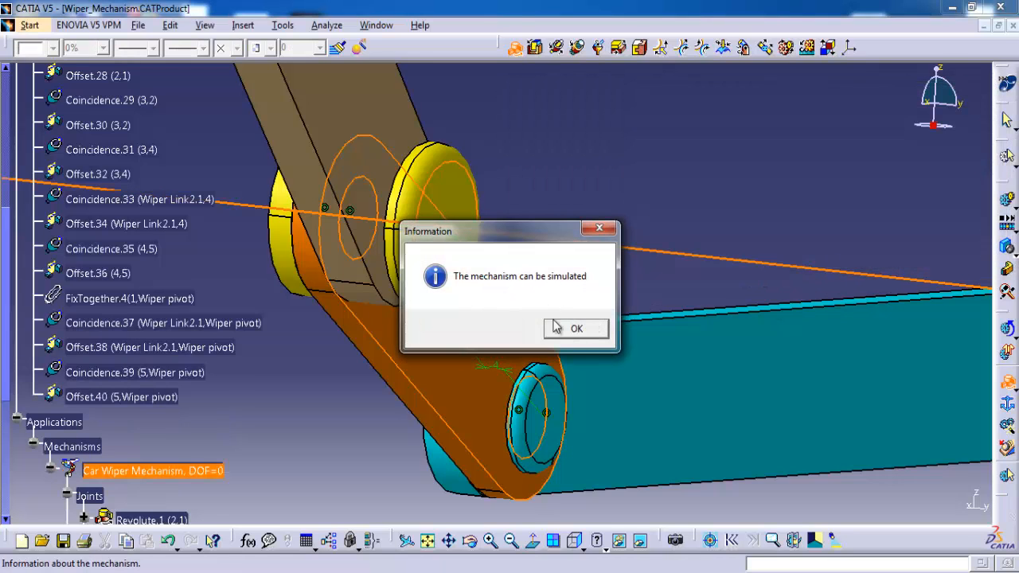
pyautogui.click(576, 328)
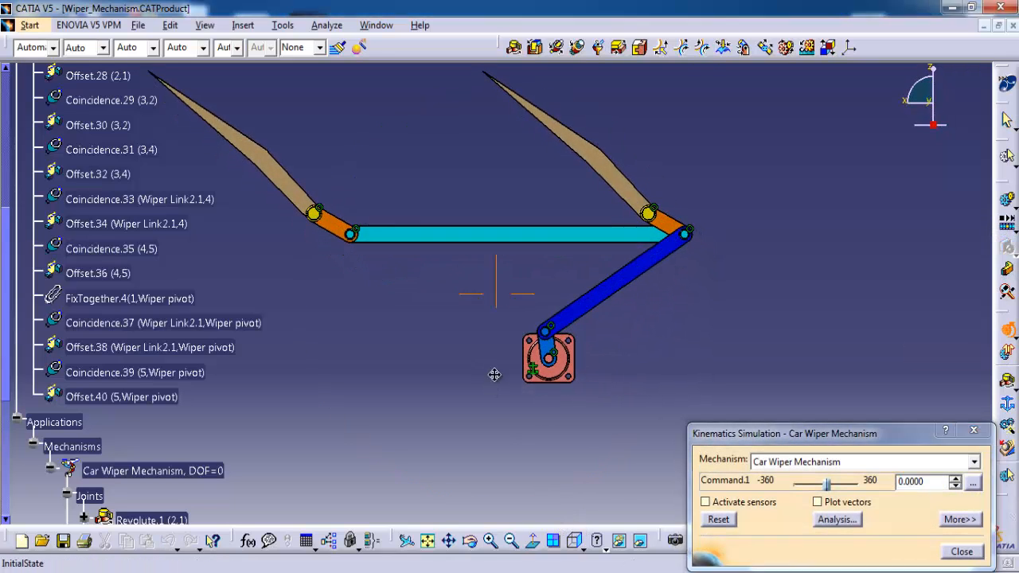
# Drag the Command.1 slider to swing the wiper linkage
pyautogui.moveTo(826, 483); pyautogui.dragTo(830, 483)
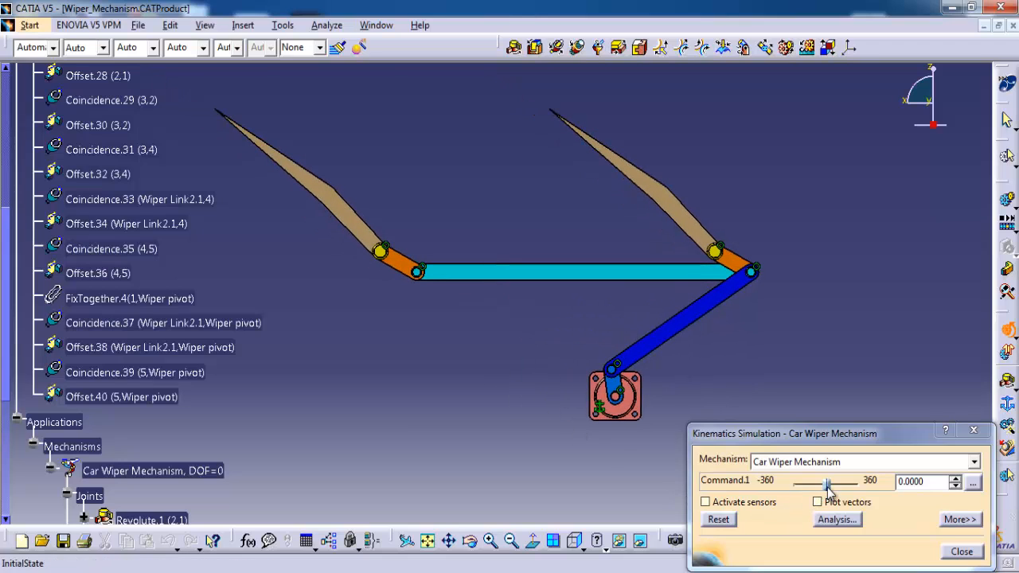
pyautogui.moveTo(827, 483); pyautogui.dragTo(854, 484)
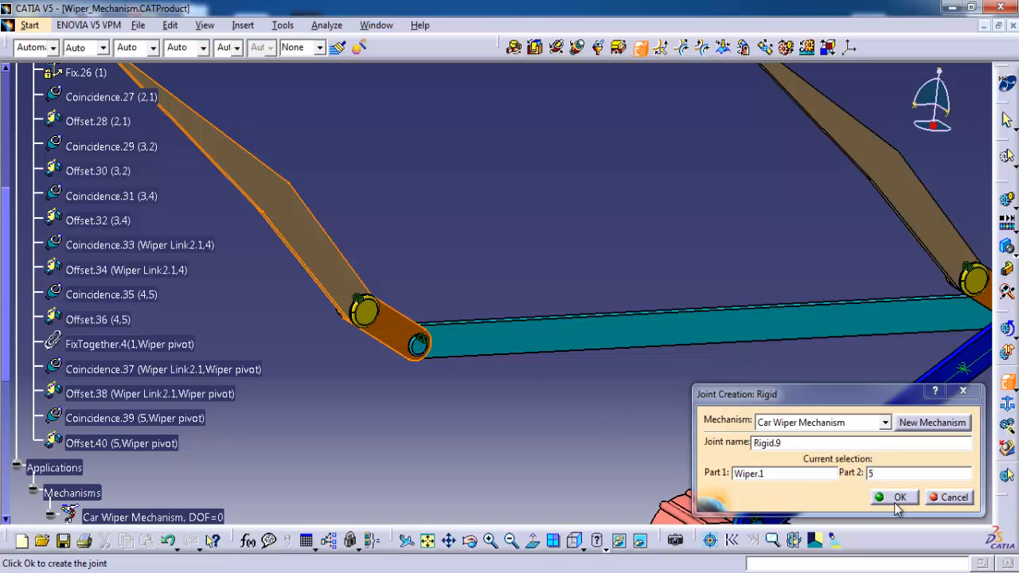
# Rigidly fix Wiper.1 to part 5 and Wiper.2 to Wiper Link2.1, then collapse Constraints
pyautogui.click(900, 497)
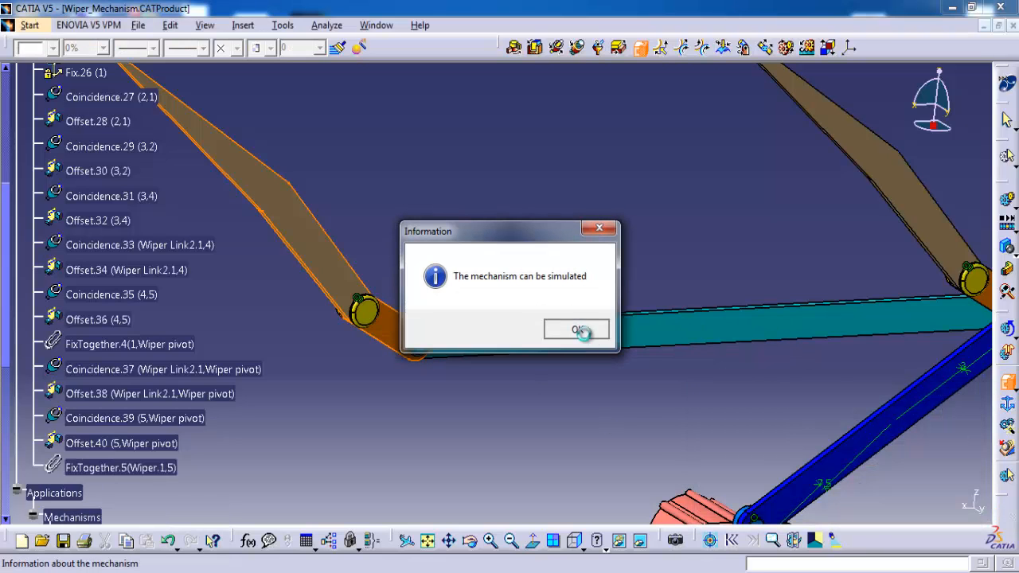
pyautogui.click(576, 330)
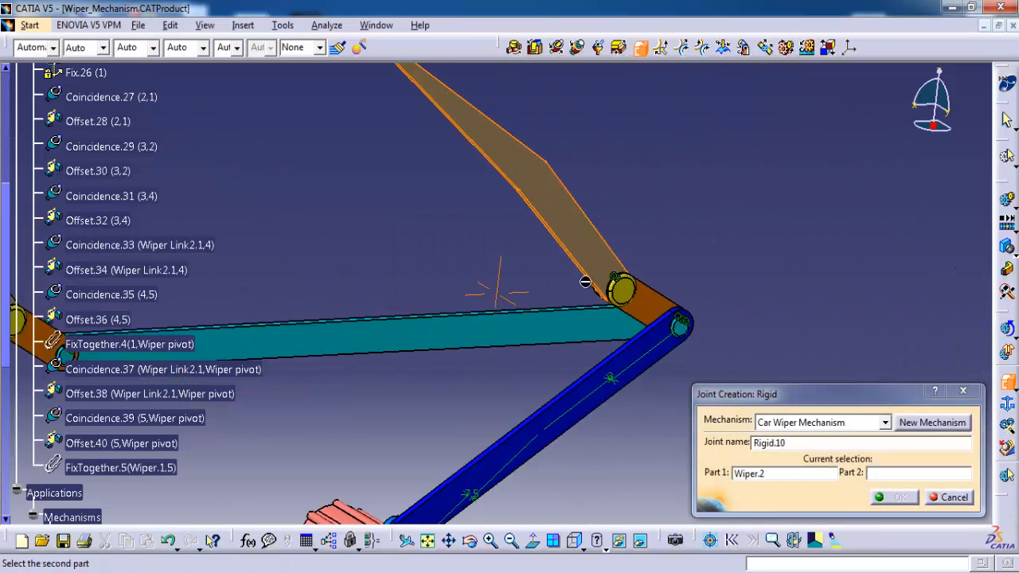
pyautogui.click(586, 283)
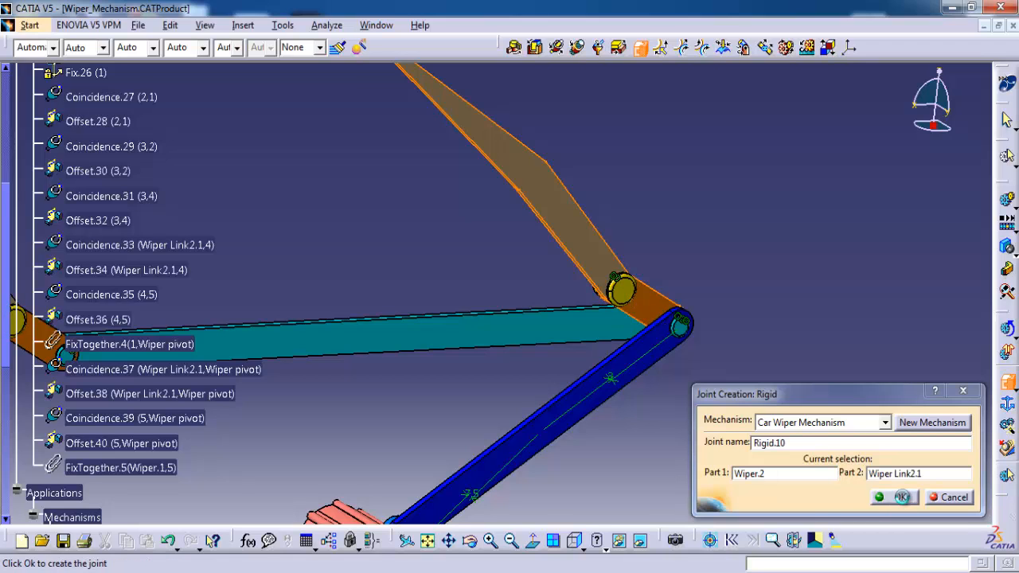
pyautogui.click(903, 497)
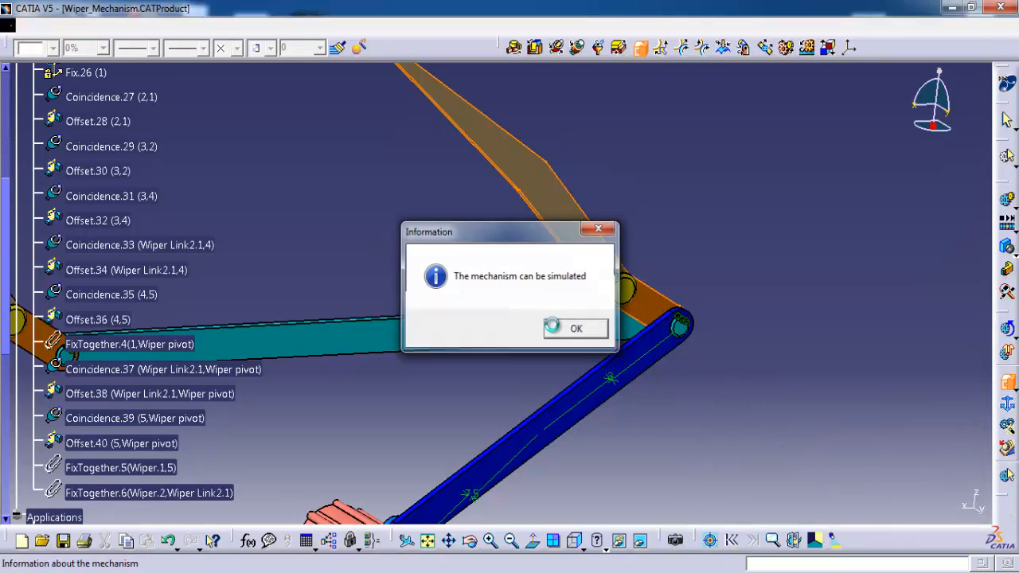
pyautogui.click(576, 328)
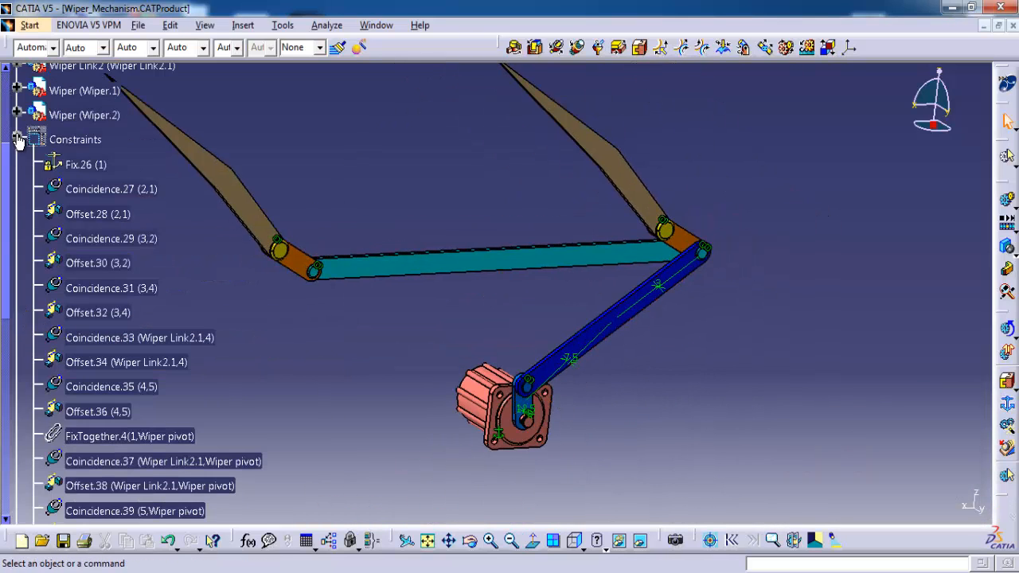
pyautogui.click(19, 139)
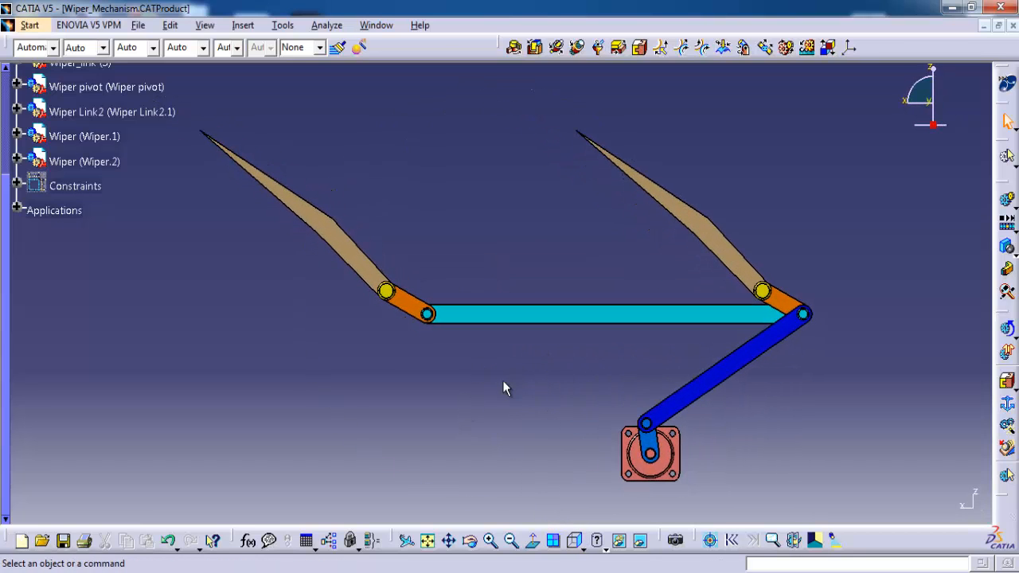
# Drive Command.1 to 360 degrees, reset, and expand the Car Wiper Mechanism entry
pyautogui.click(708, 541)
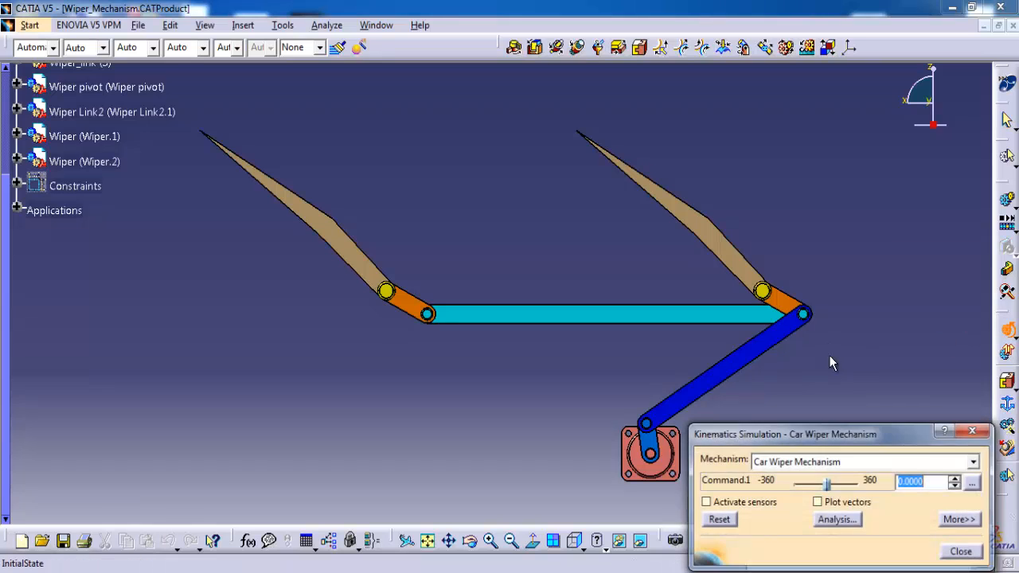
pyautogui.moveTo(827, 486); pyautogui.dragTo(838, 485)
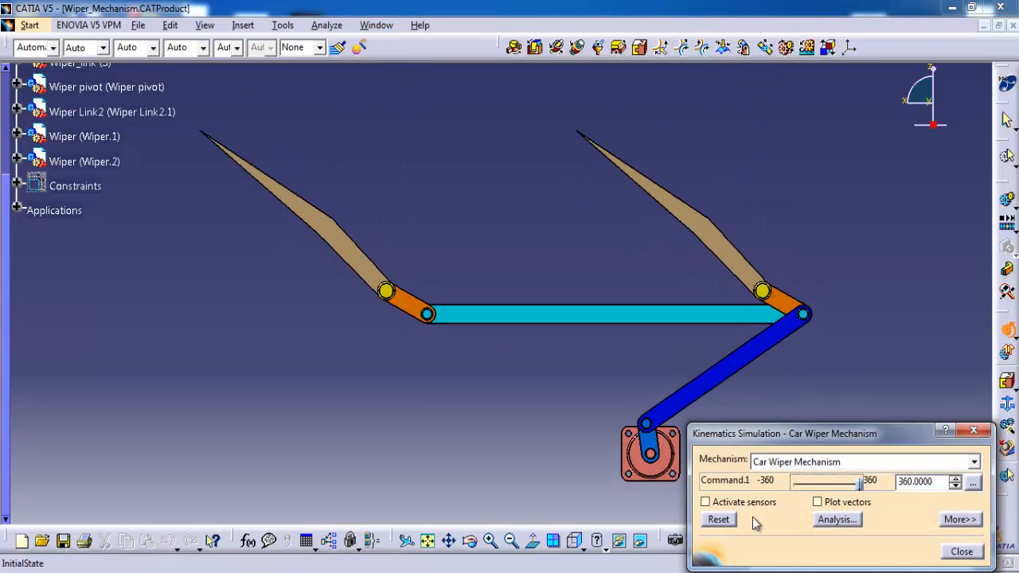
pyautogui.click(717, 519)
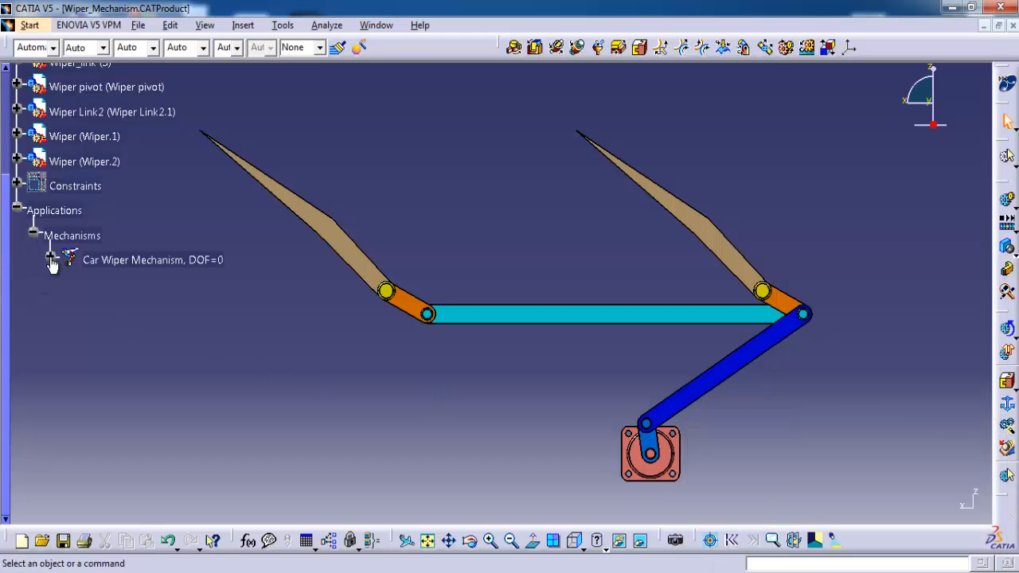
pyautogui.click(52, 263)
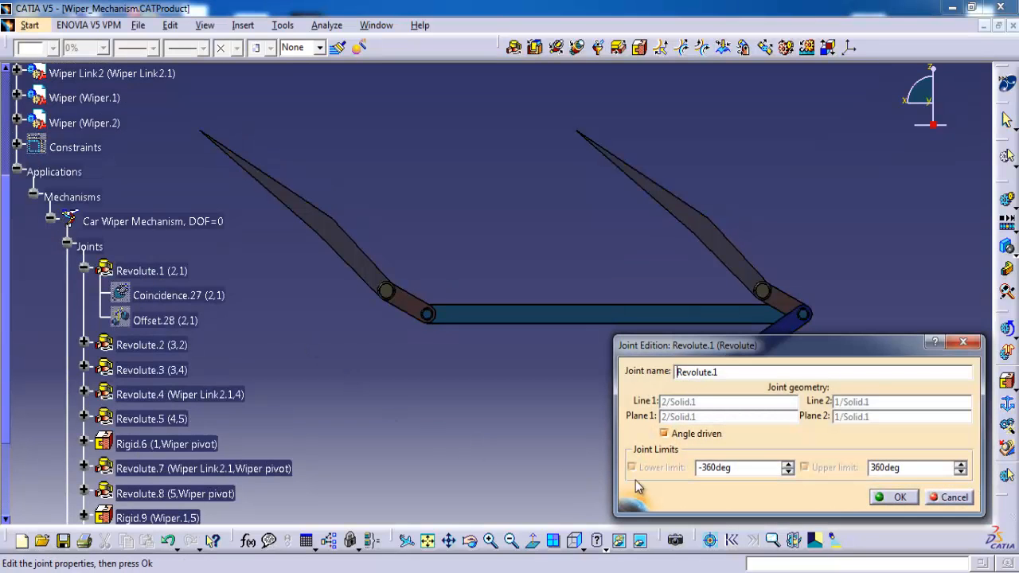
# Set Revolute.1's upper limit to 1080deg, slide Command.1 from 0 to 1080, then reset
pyautogui.tripleClick(916, 467)
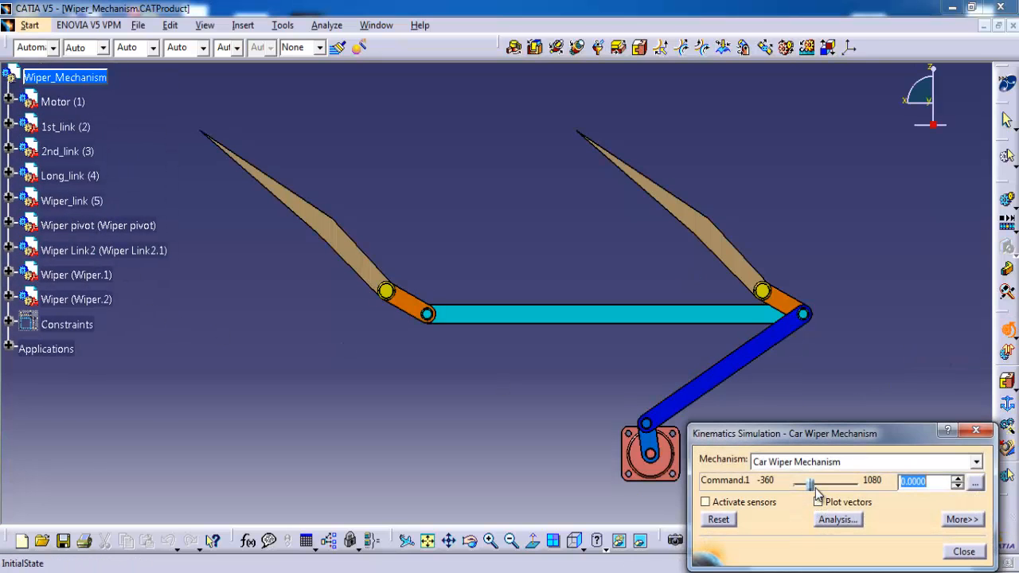
pyautogui.moveTo(811, 482); pyautogui.dragTo(814, 483)
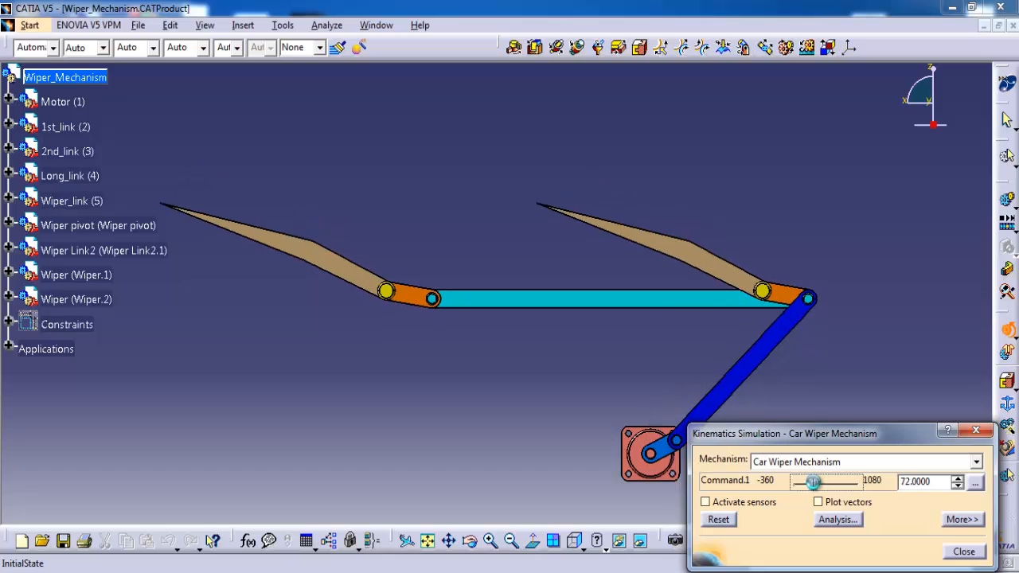
pyautogui.moveTo(813, 482); pyautogui.dragTo(820, 483)
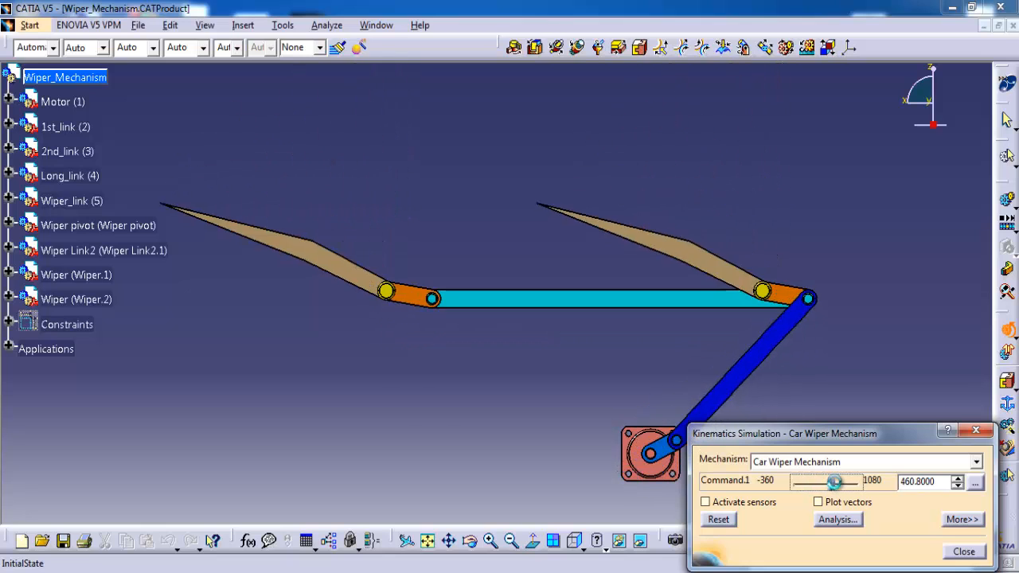
pyautogui.moveTo(835, 482); pyautogui.dragTo(851, 482)
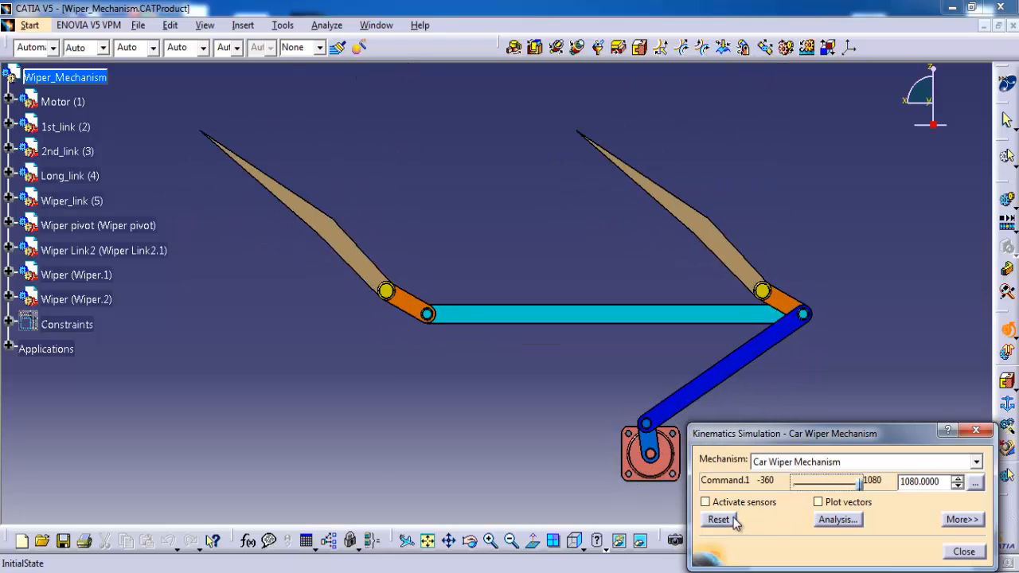
pyautogui.click(963, 551)
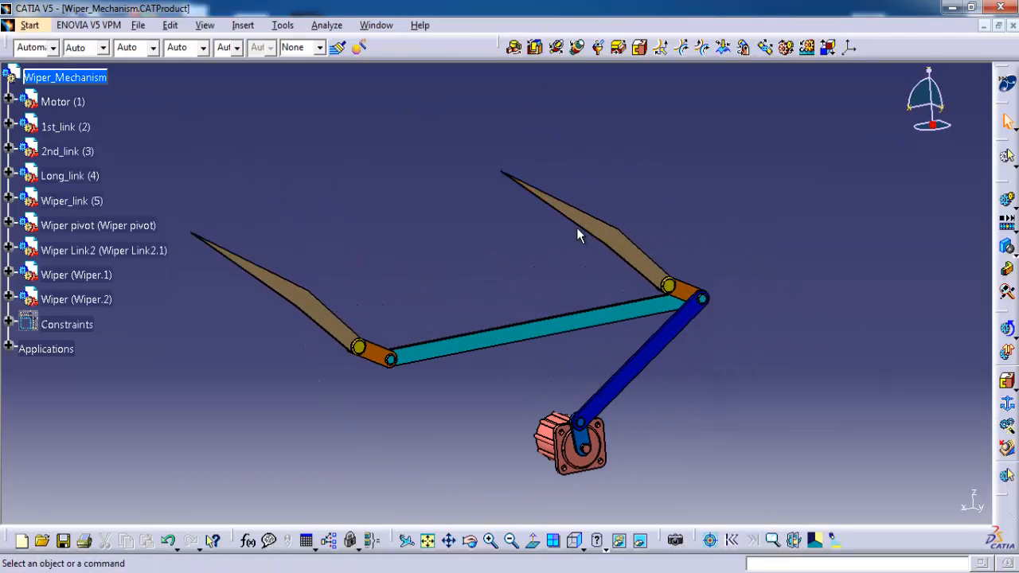
pyautogui.moveTo(693, 288)
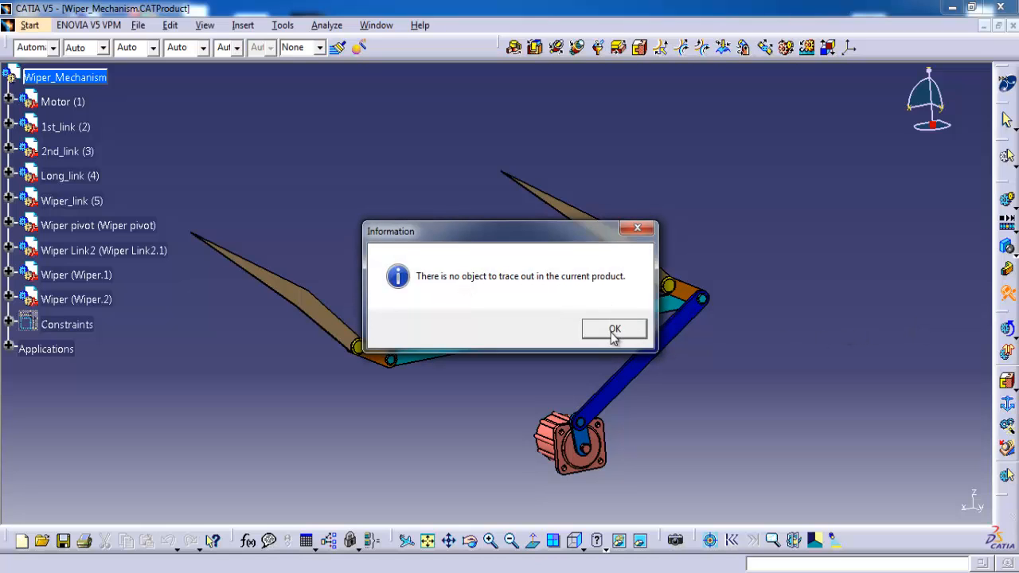
pyautogui.click(614, 329)
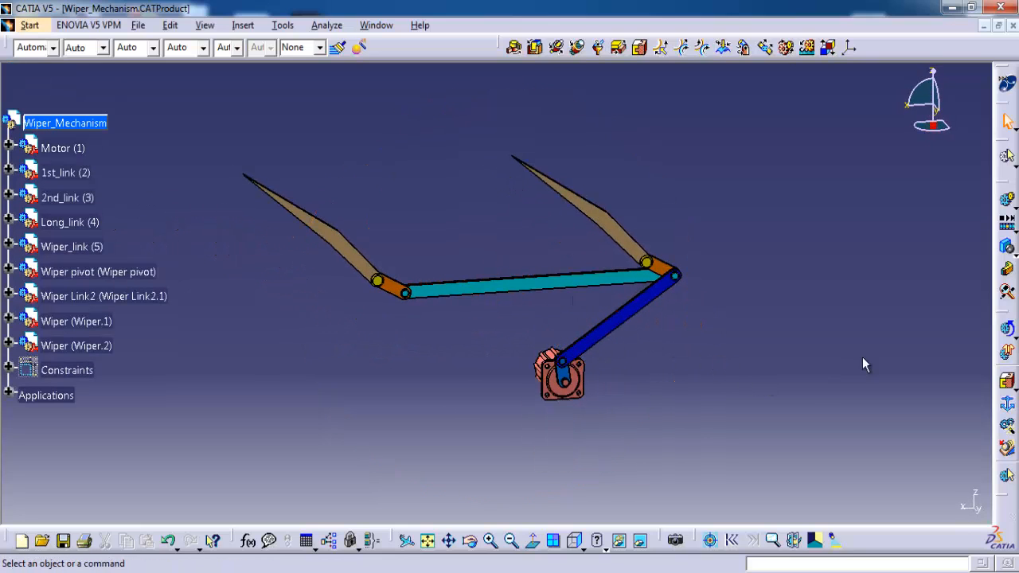
pyautogui.moveTo(1006, 201)
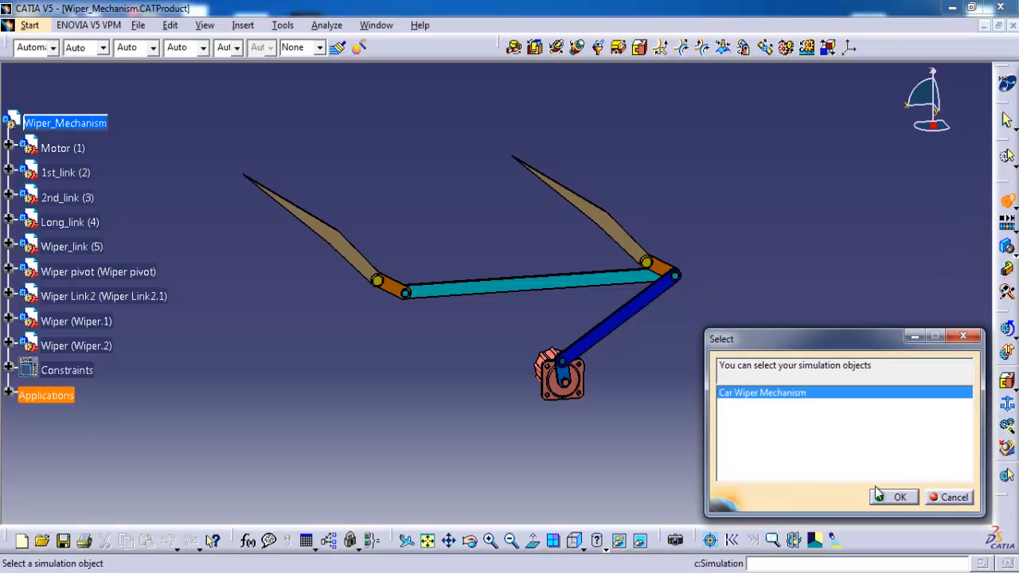
# Record Simulation.2 on Car Wiper Mechanism by advancing the Command.1 slider
pyautogui.click(900, 497)
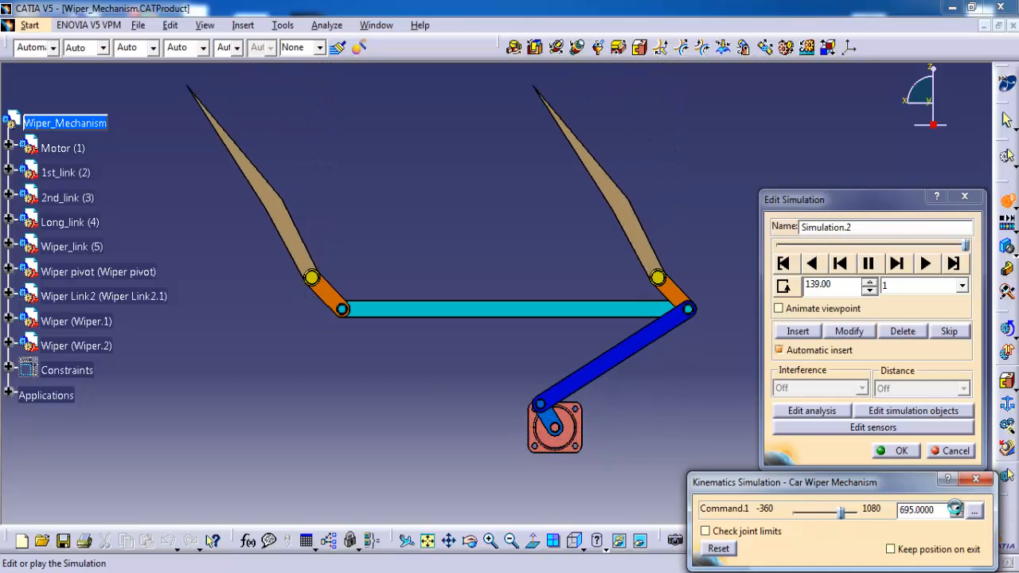
pyautogui.click(924, 264)
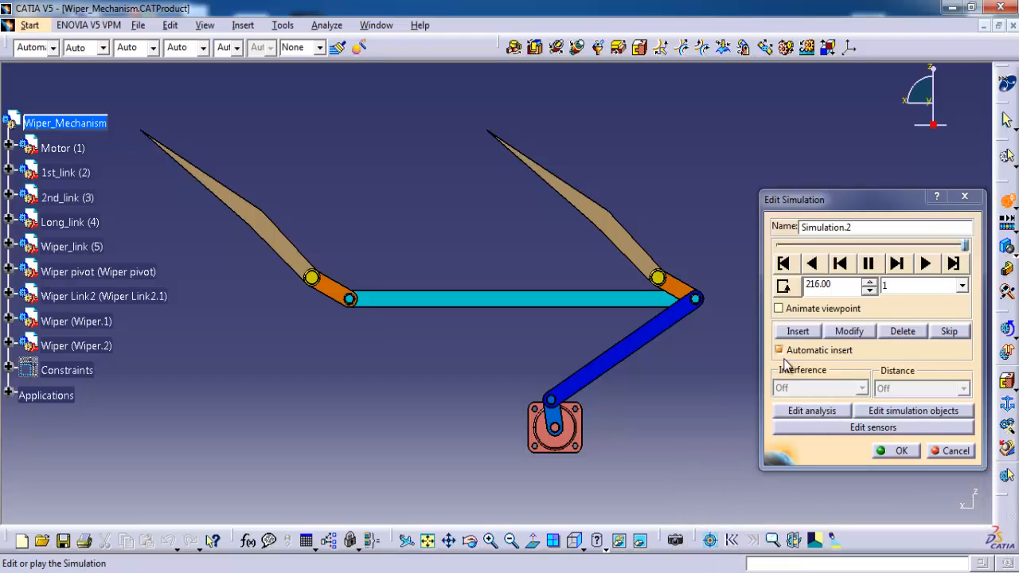
pyautogui.click(901, 451)
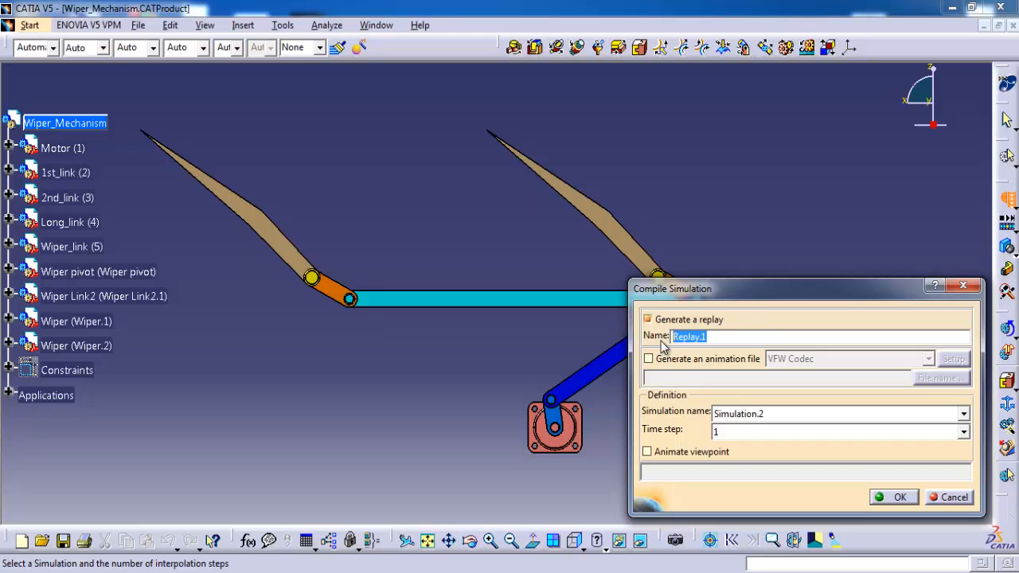
# Compile Simulation.2 into a replay named 'Wiper'
pyautogui.write('Wiper')
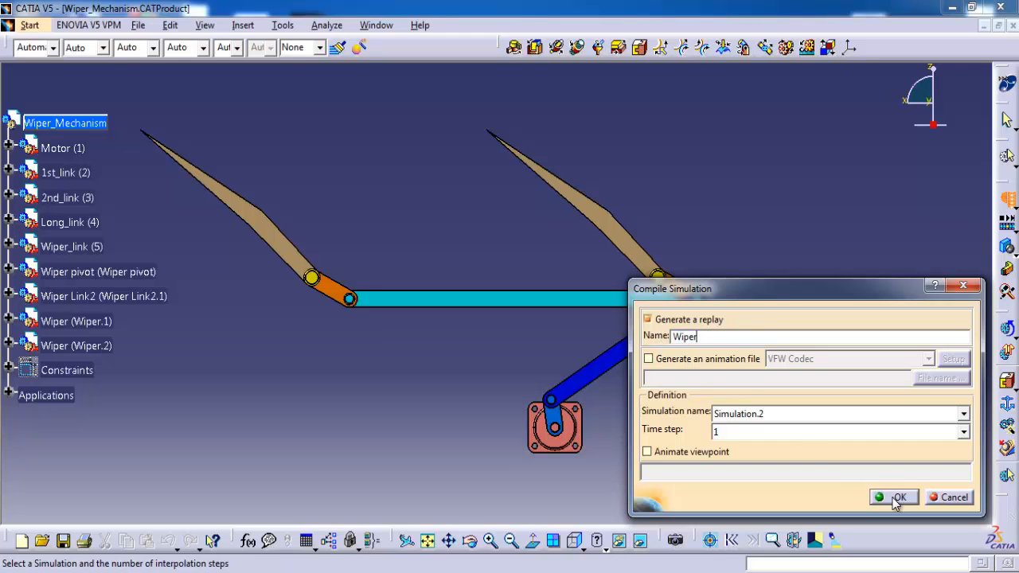
pyautogui.click(899, 497)
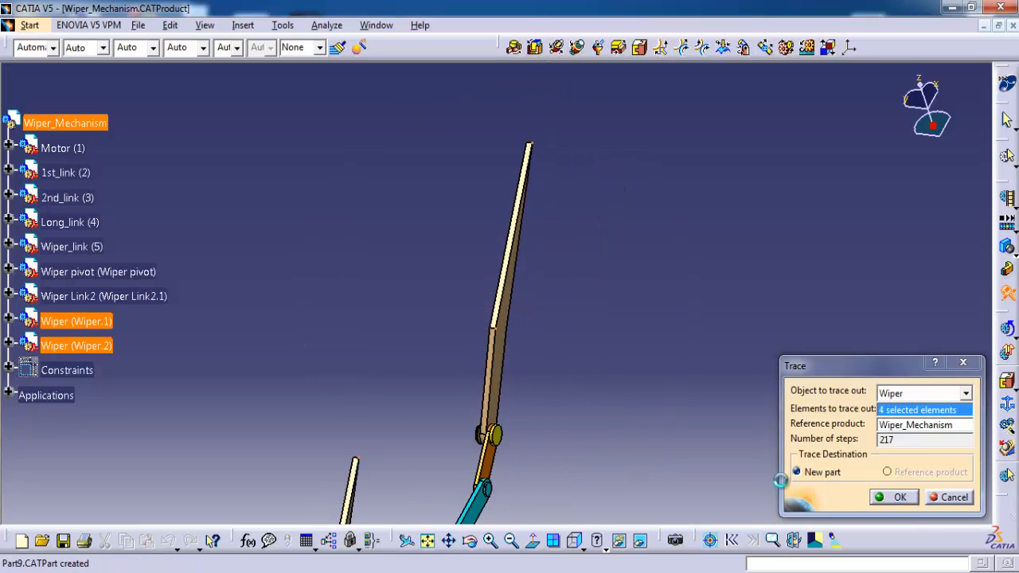
# Create the four blade traces in Trace2, view them from the front, return to Wiper_Mechanism
pyautogui.click(900, 497)
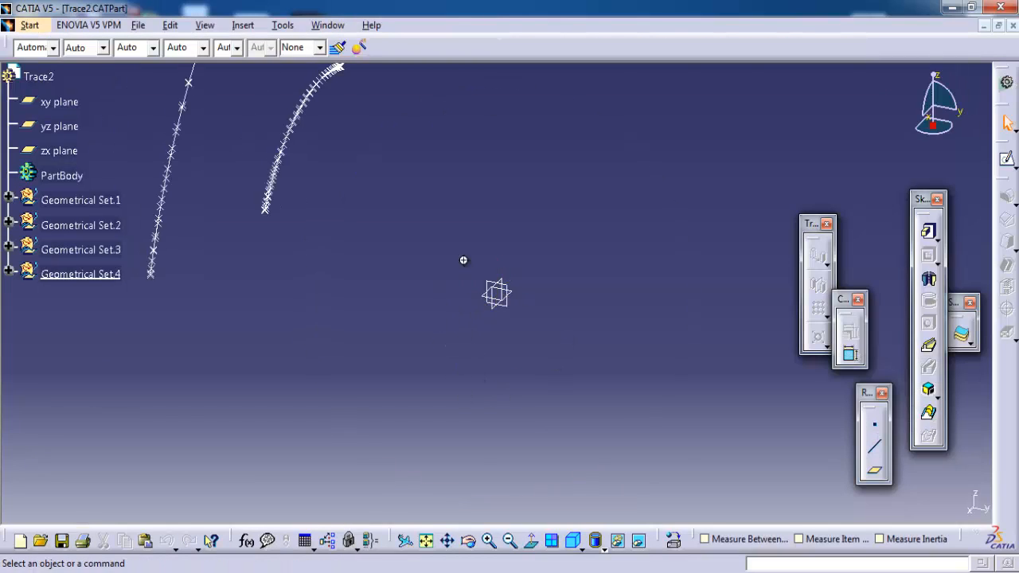
pyautogui.click(577, 541)
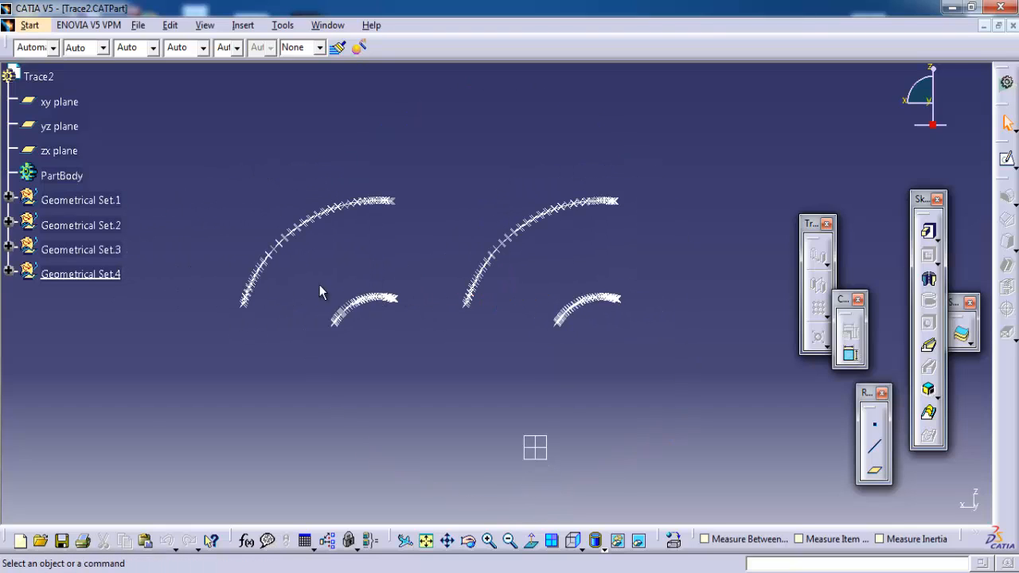
pyautogui.moveTo(667, 333)
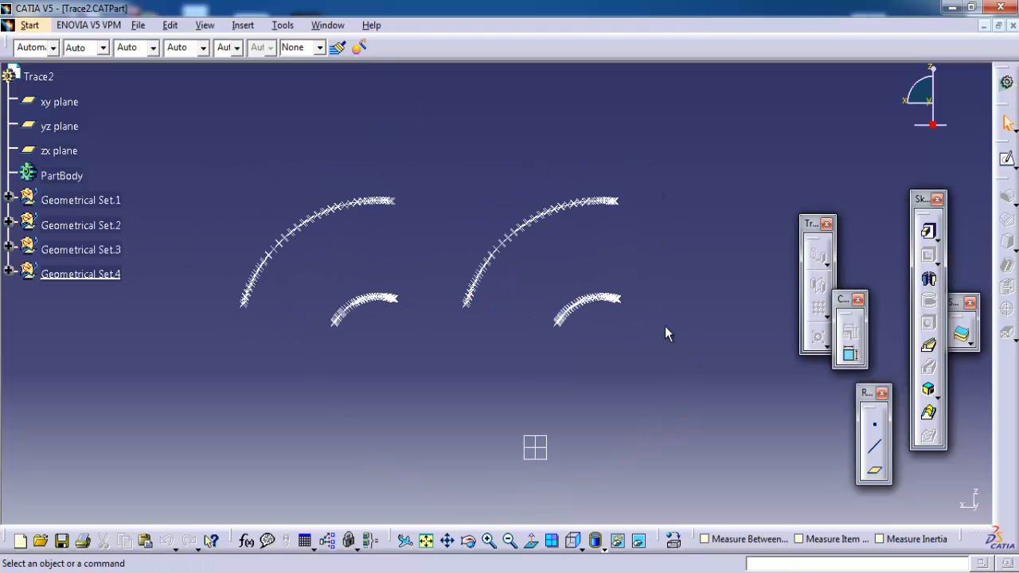
pyautogui.moveTo(437, 197)
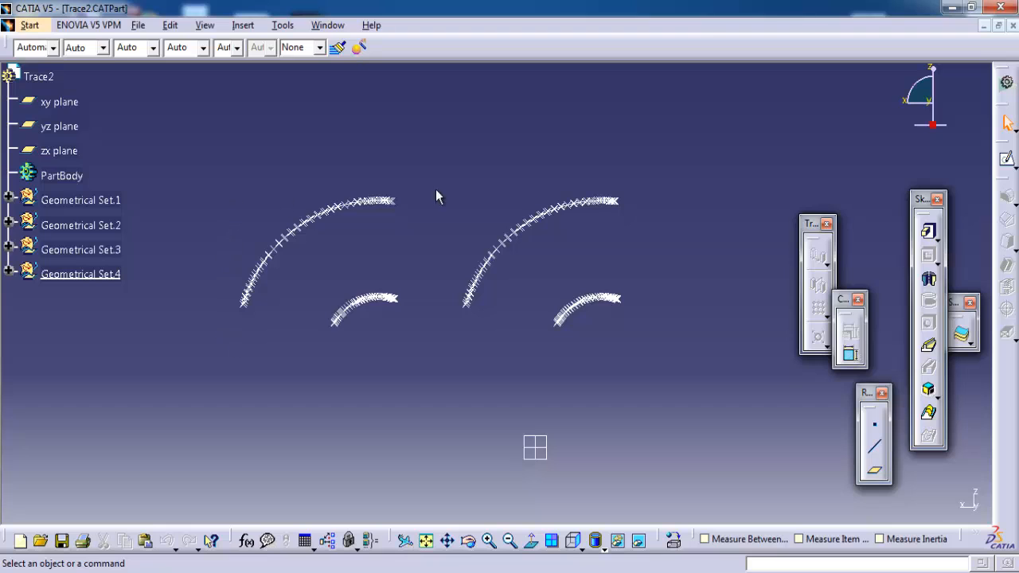
pyautogui.click(328, 24)
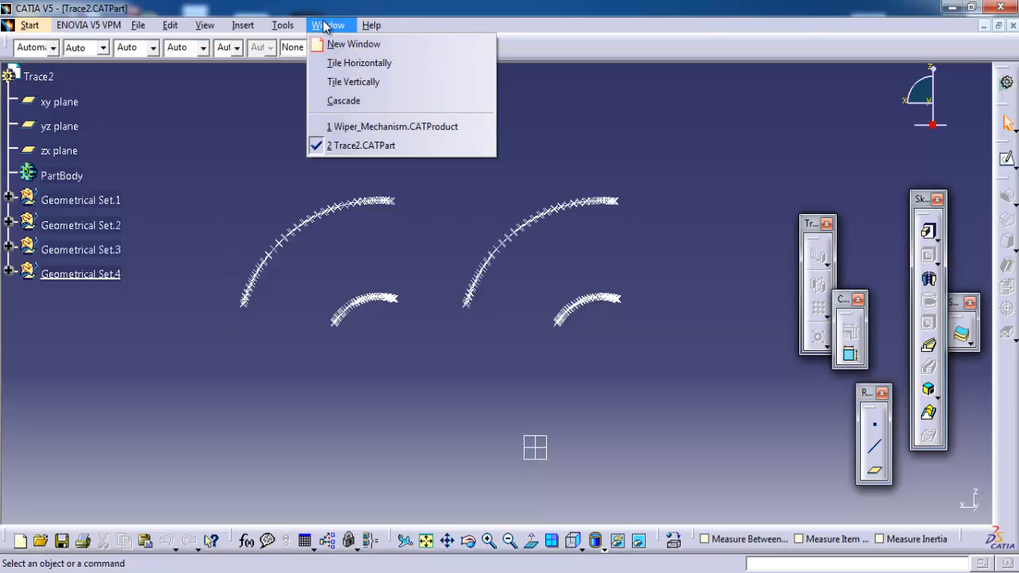
pyautogui.rightClick(38, 75)
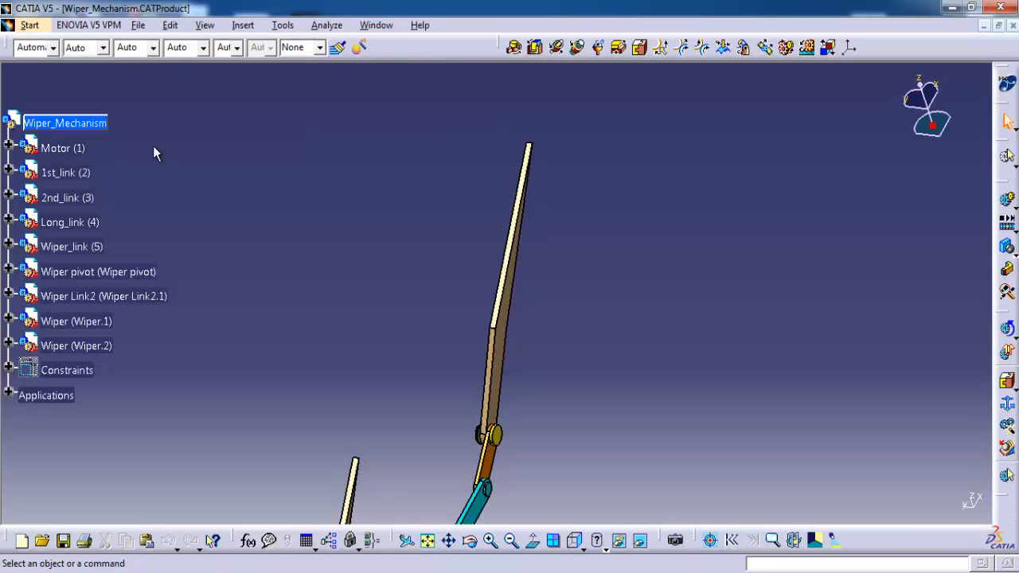
# Paste Trace2 into Wiper_Mechanism and set a custom view with No points
pyautogui.rightClick(65, 122)
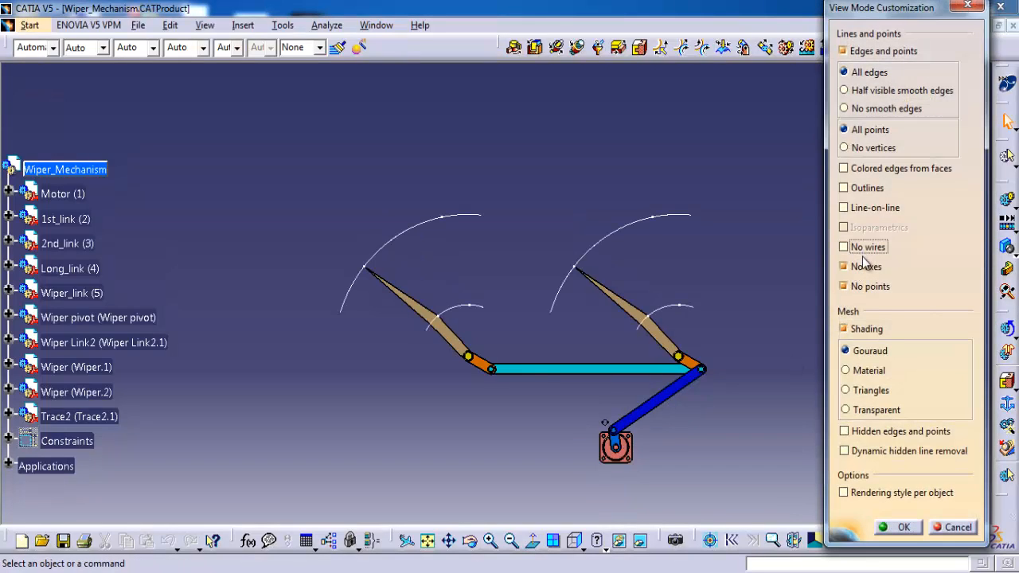
pyautogui.click(844, 286)
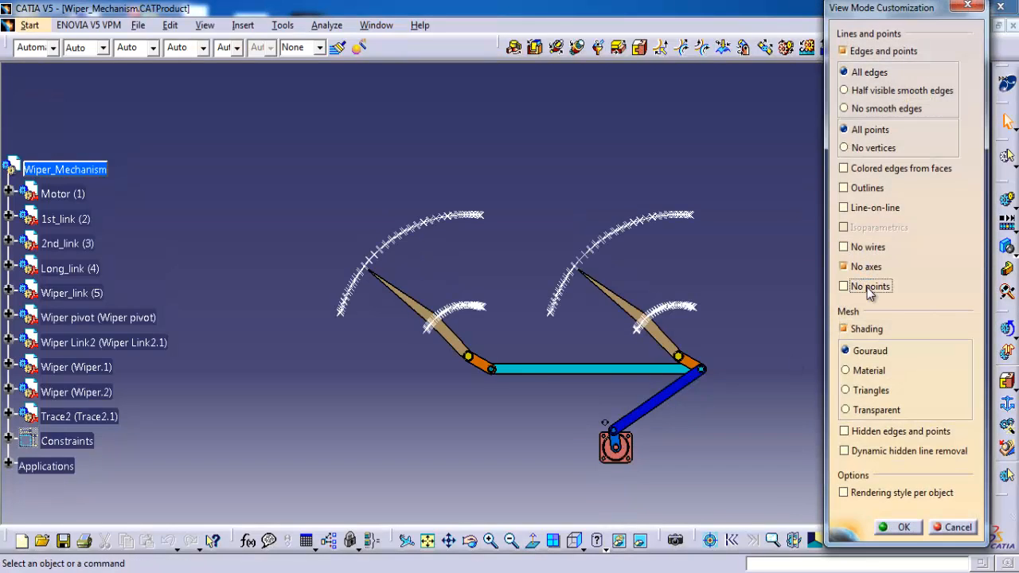
pyautogui.click(844, 286)
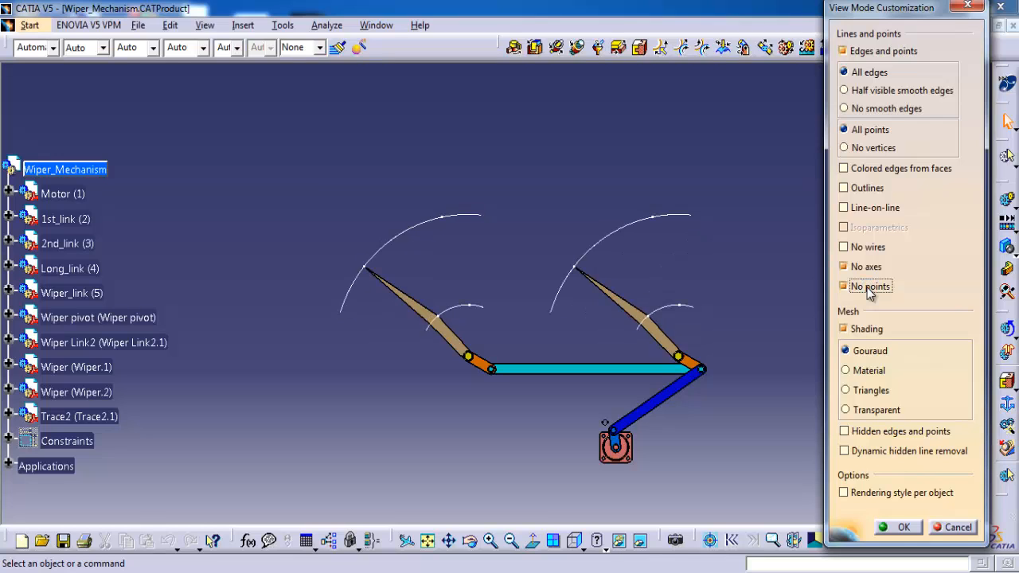
pyautogui.click(903, 527)
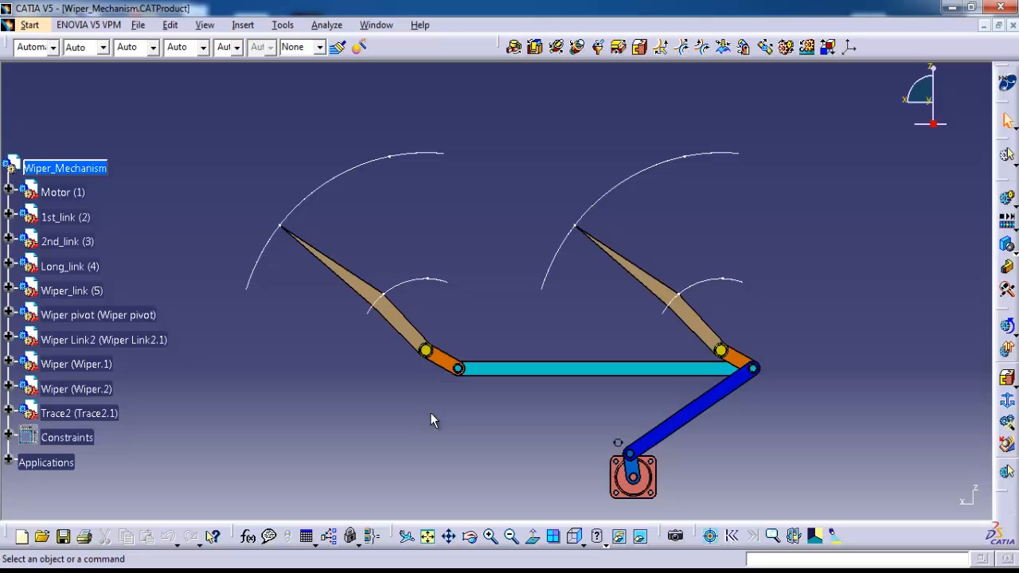
pyautogui.moveTo(538, 512)
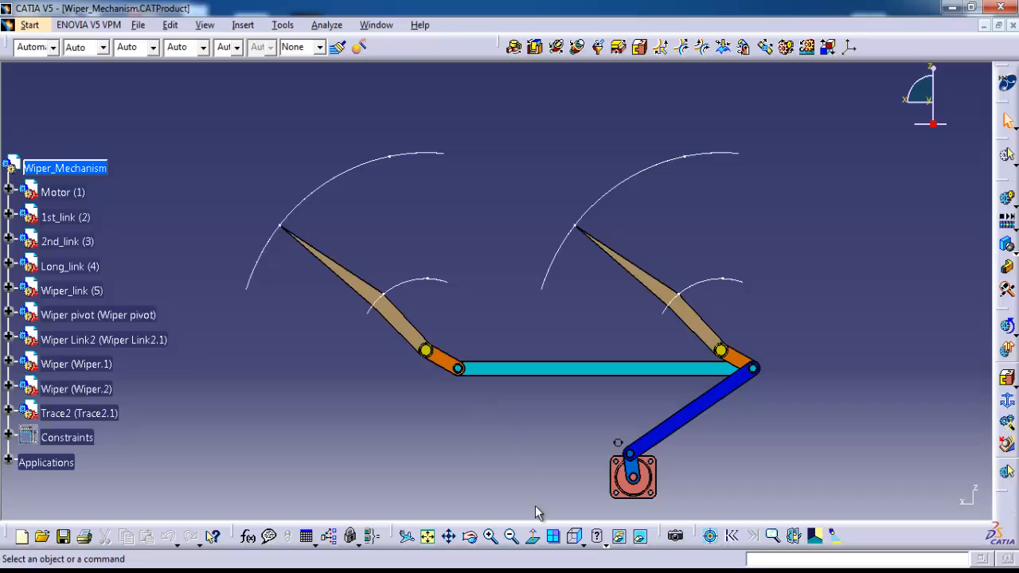